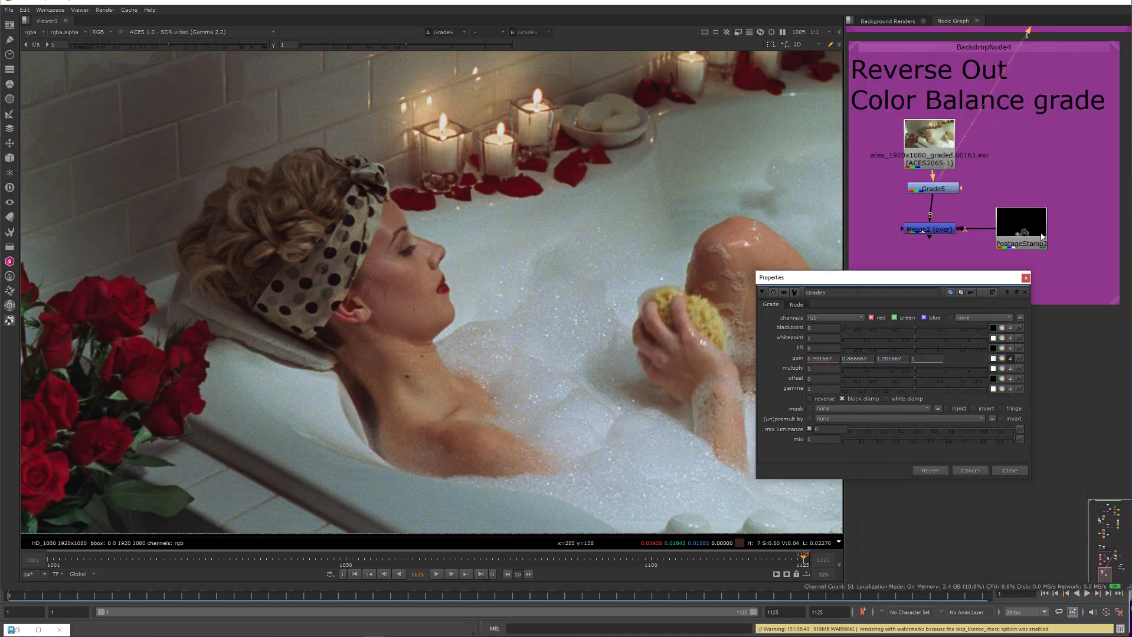
Check Grade5's gain values, then view Merge2 with the creature over the bathtub plate
click(1008, 470)
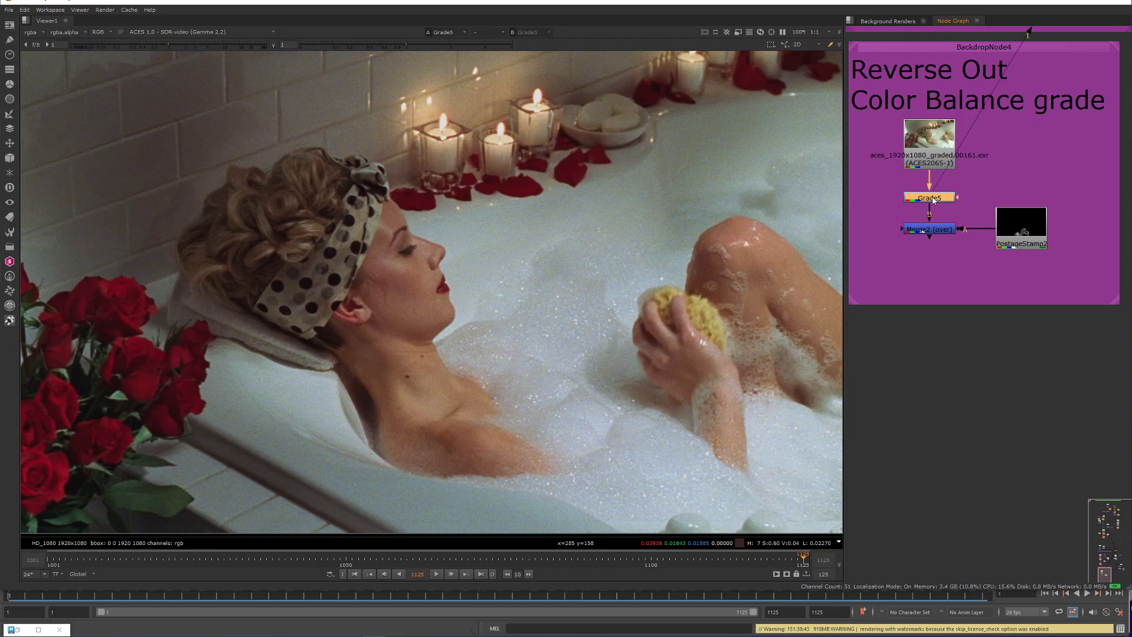
click(929, 141)
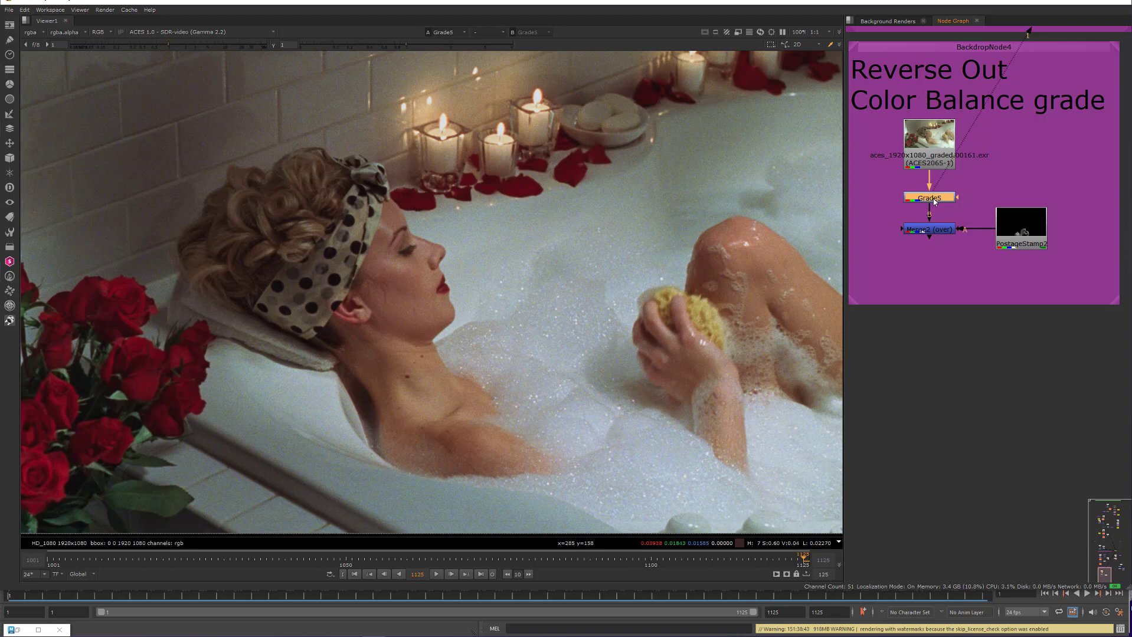
double_click(929, 197)
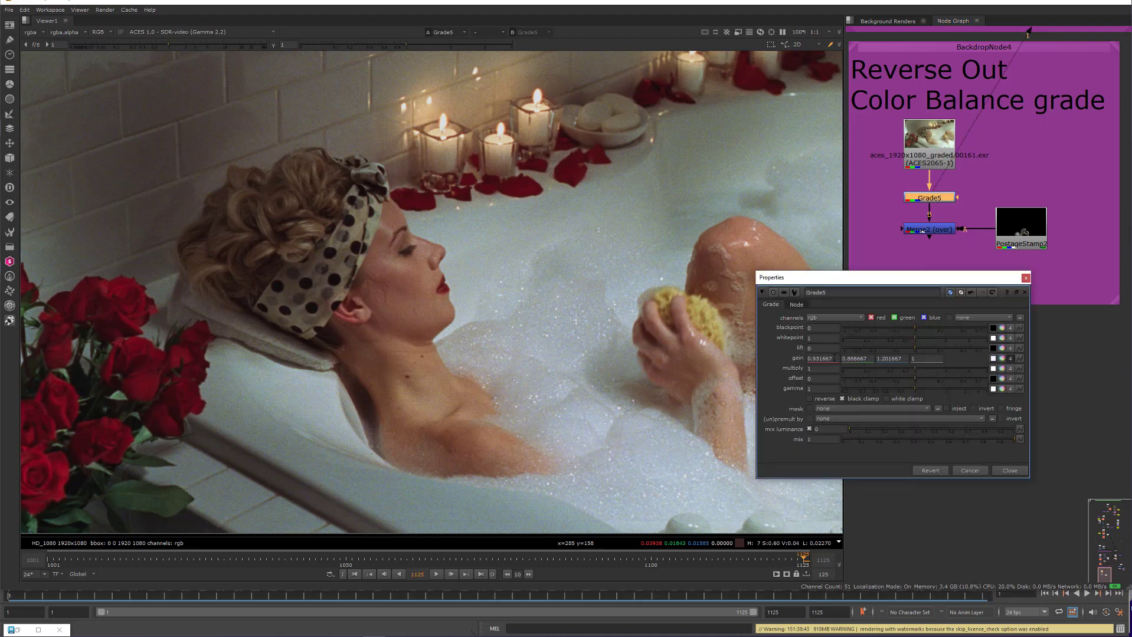
click(1008, 471)
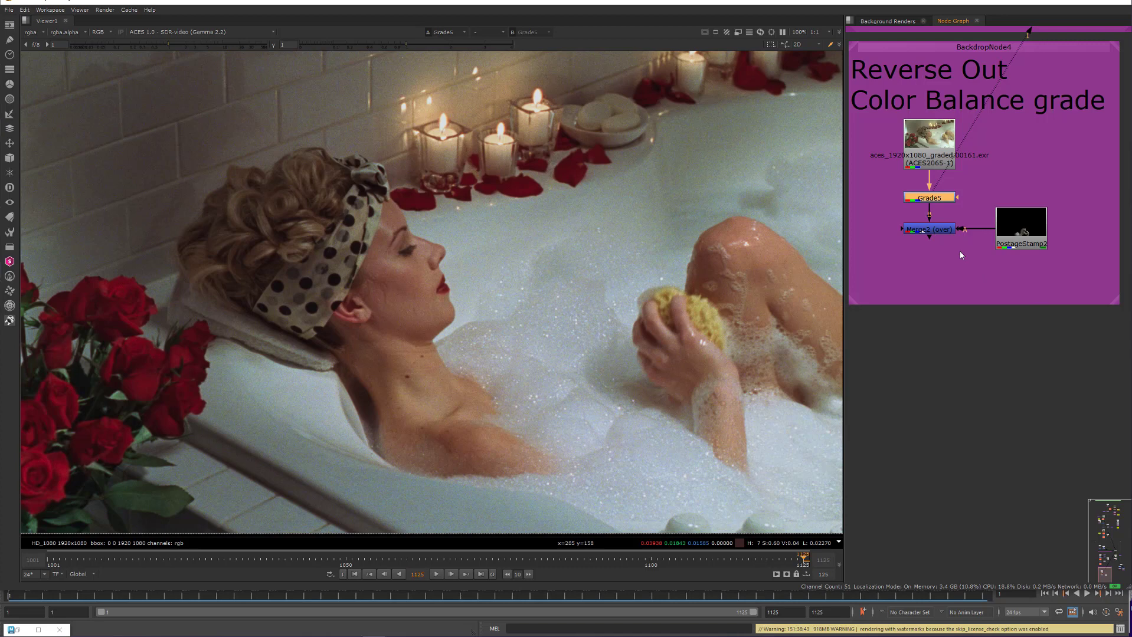
click(929, 229)
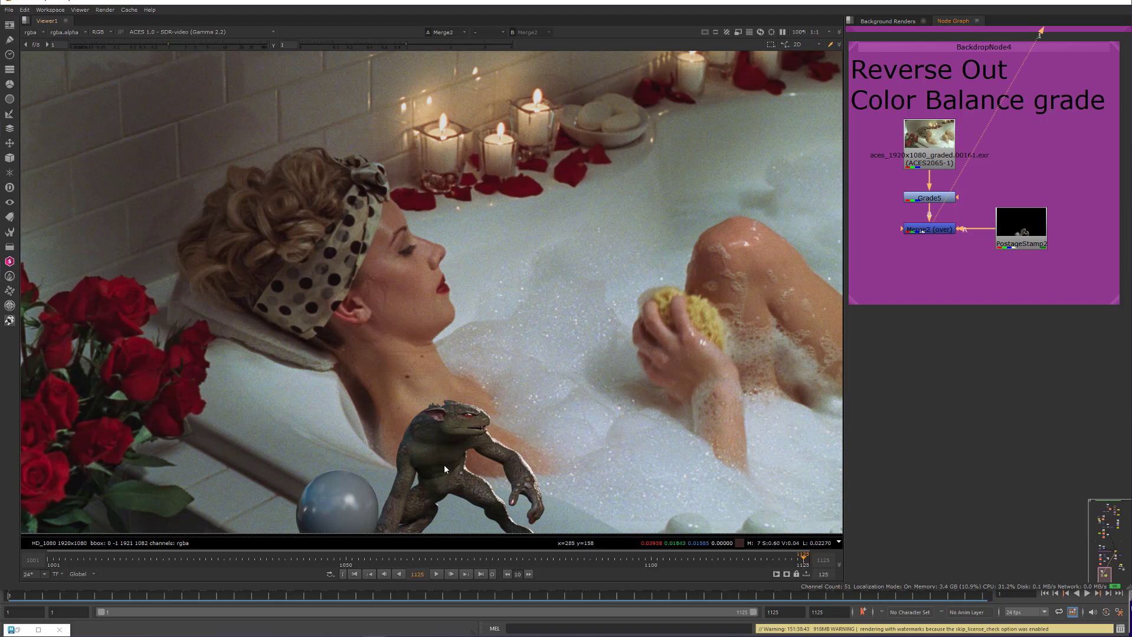
Add Grade1 after Merge2 with Grade5's gain values and reverse enabled
click(929, 197)
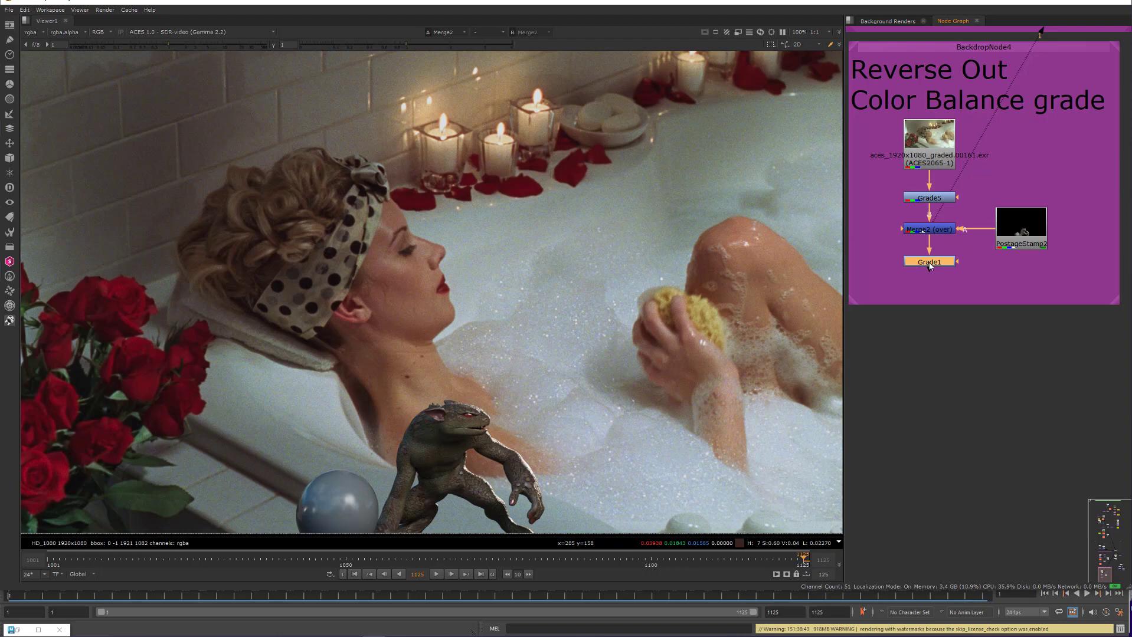
double_click(930, 262)
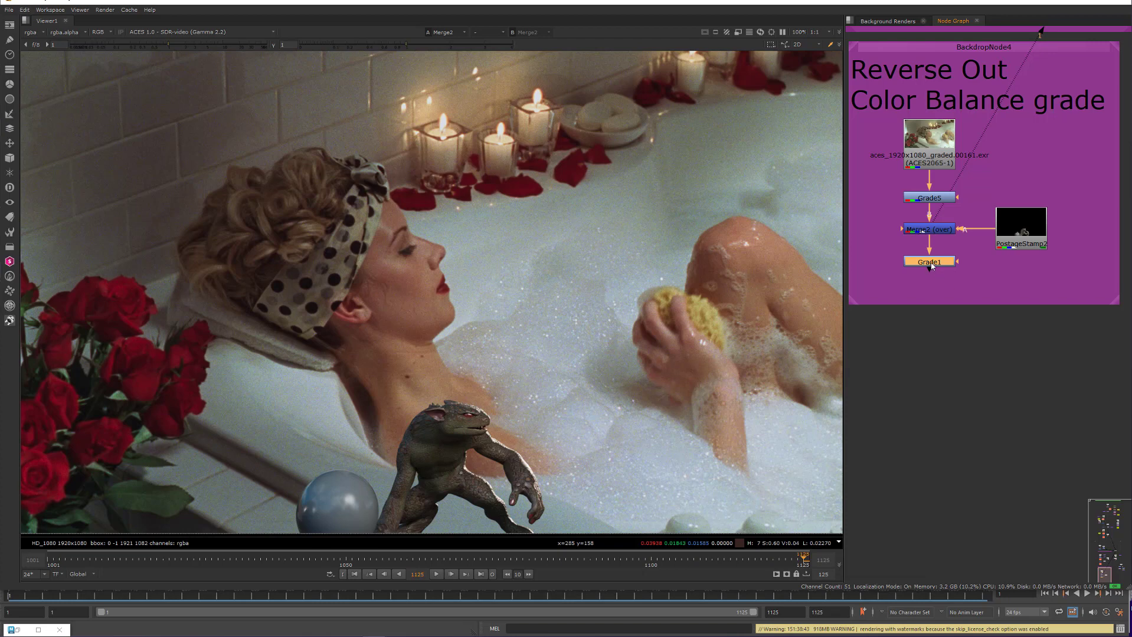
click(930, 262)
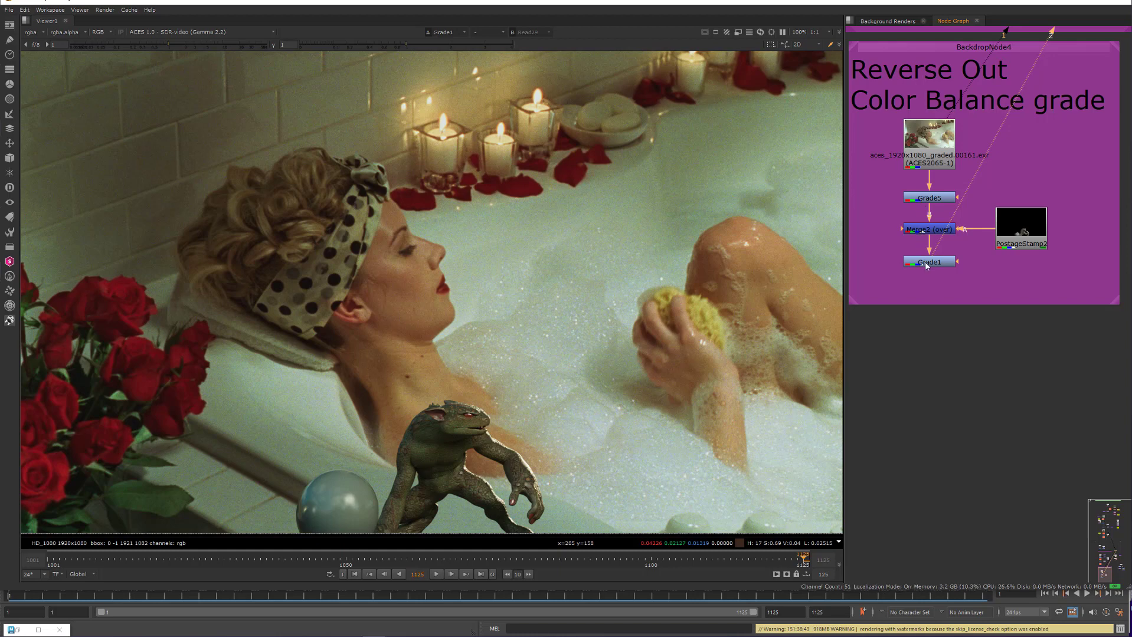
double_click(930, 261)
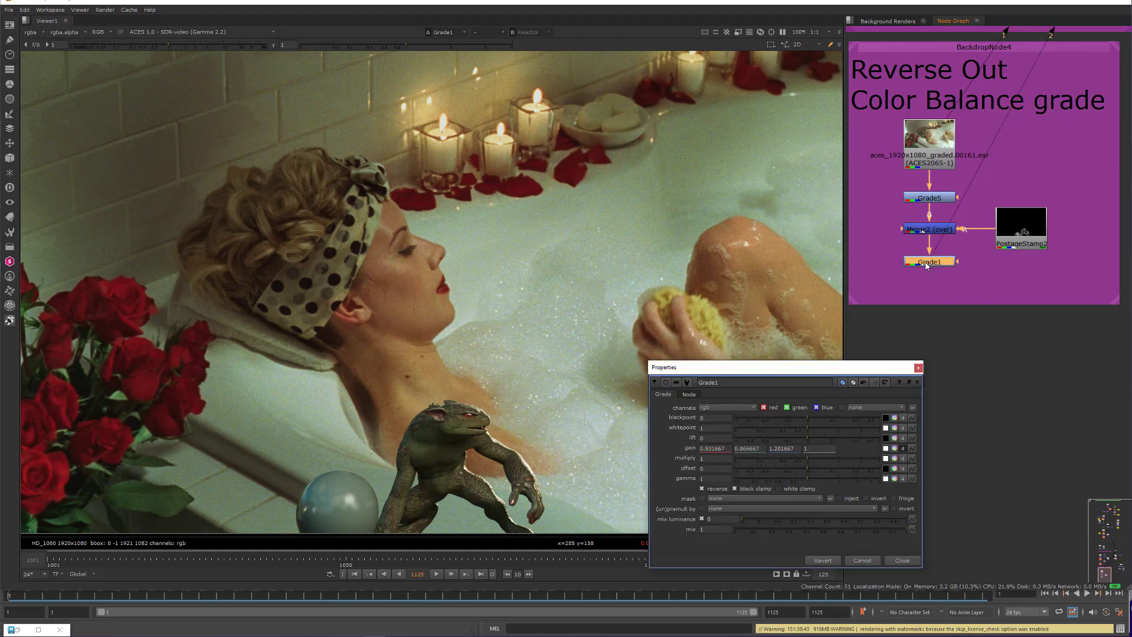
mouse_move(736, 477)
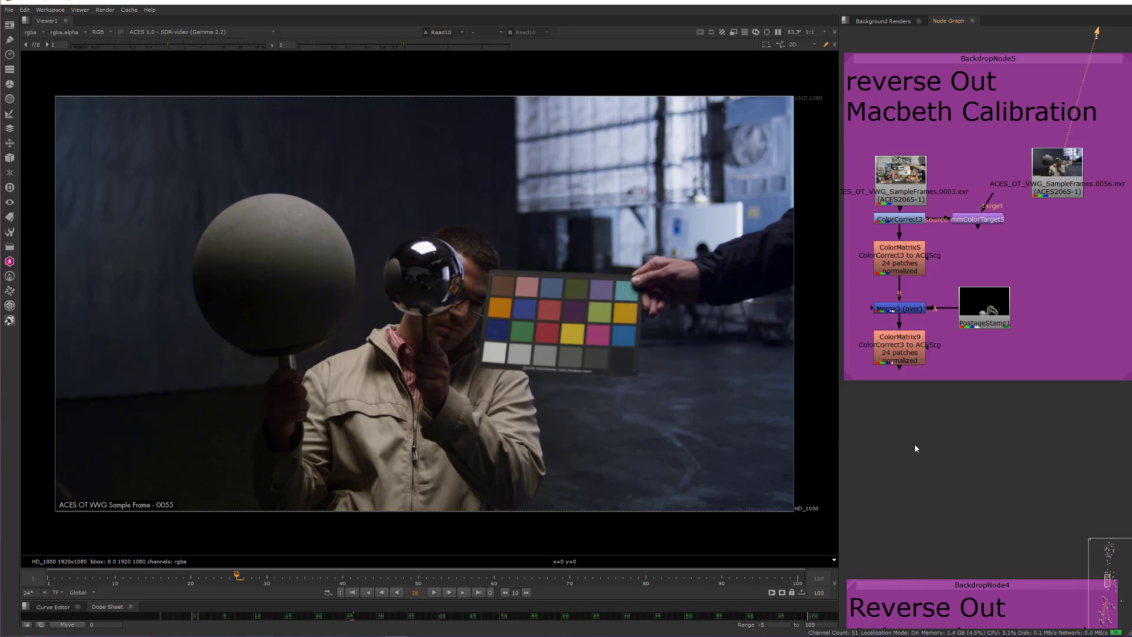
mouse_move(1031, 248)
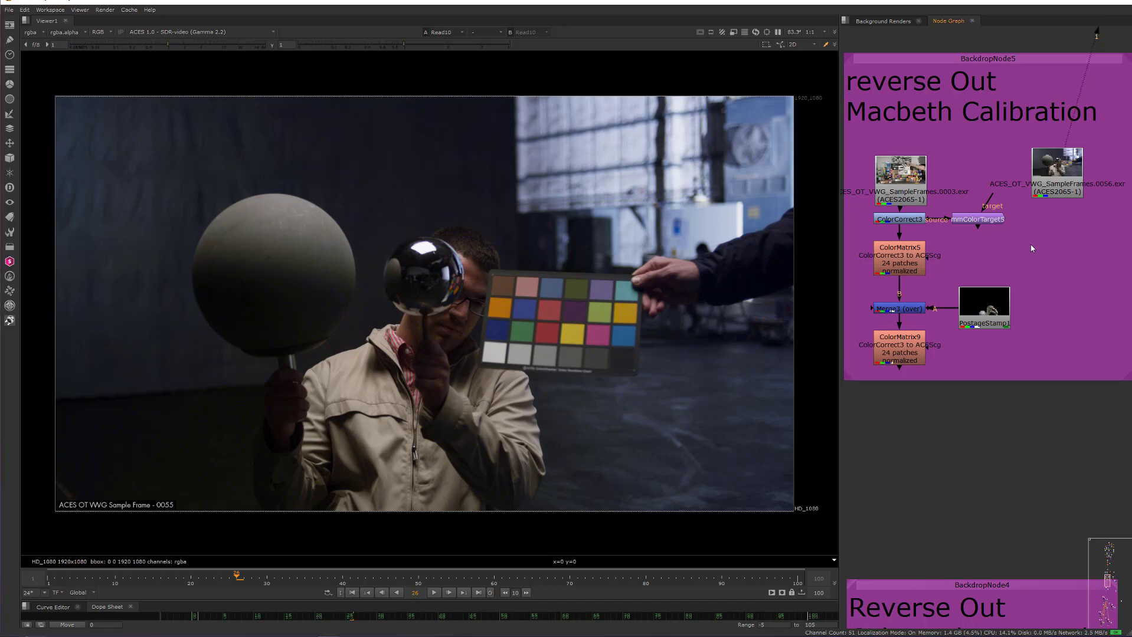
mouse_move(982, 224)
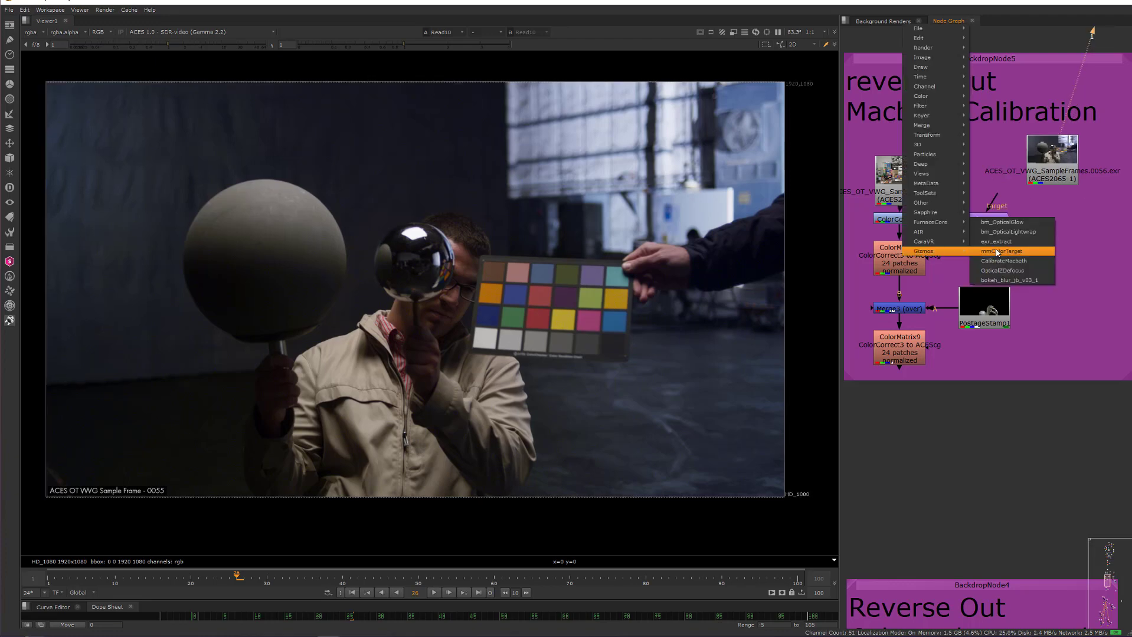
Add the mmColorTarget gizmo from the Gizmos menu to the node graph
click(1002, 252)
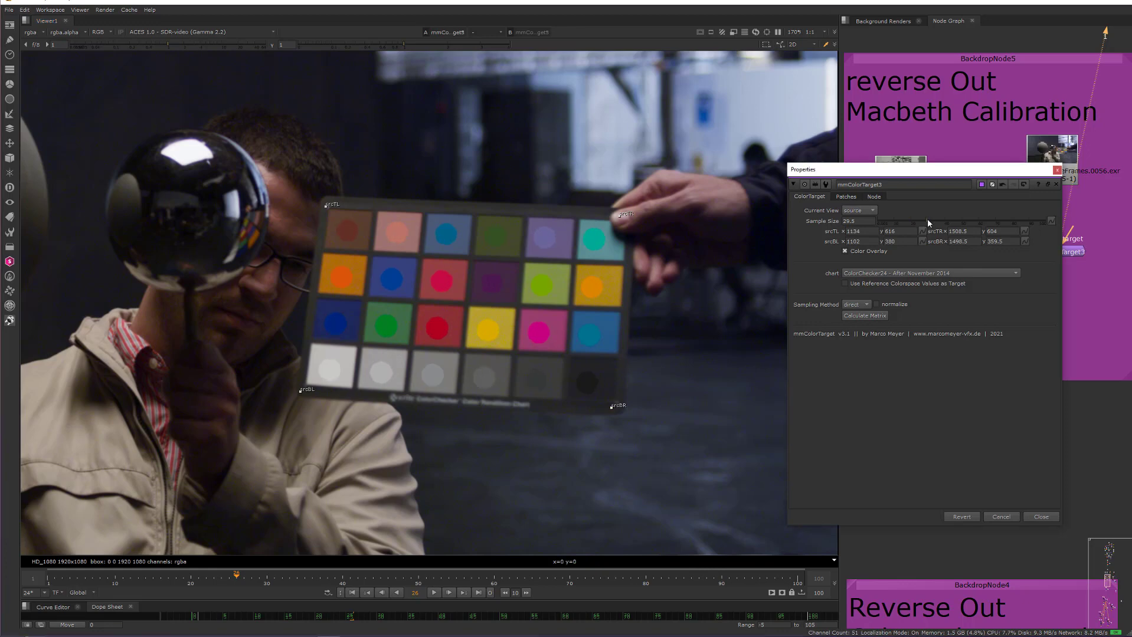
mouse_move(590, 246)
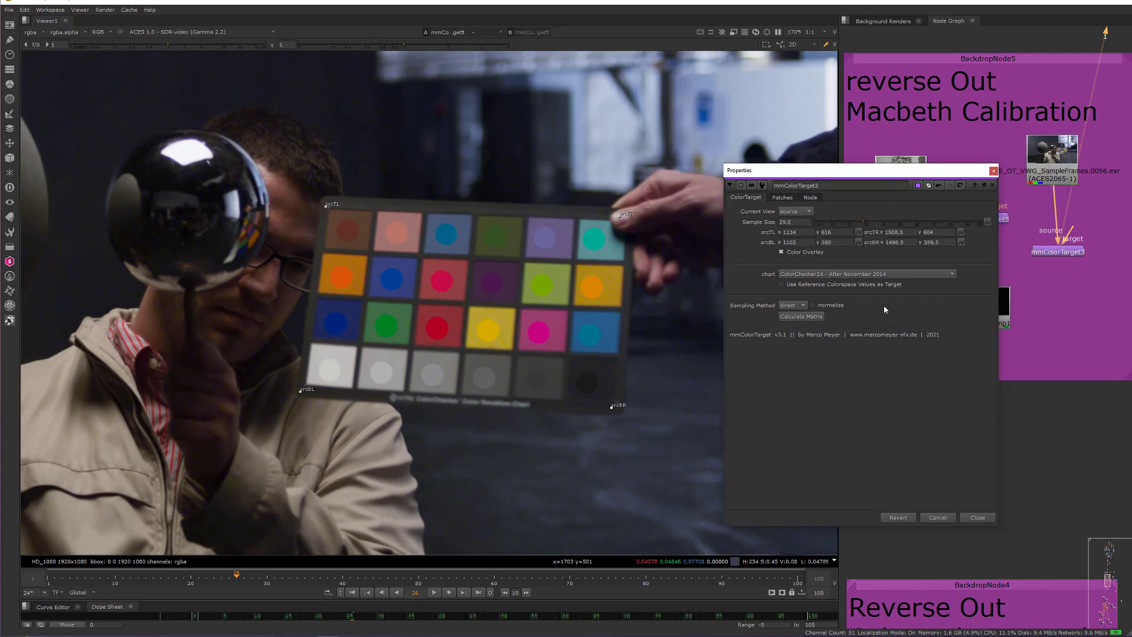
mouse_move(874, 305)
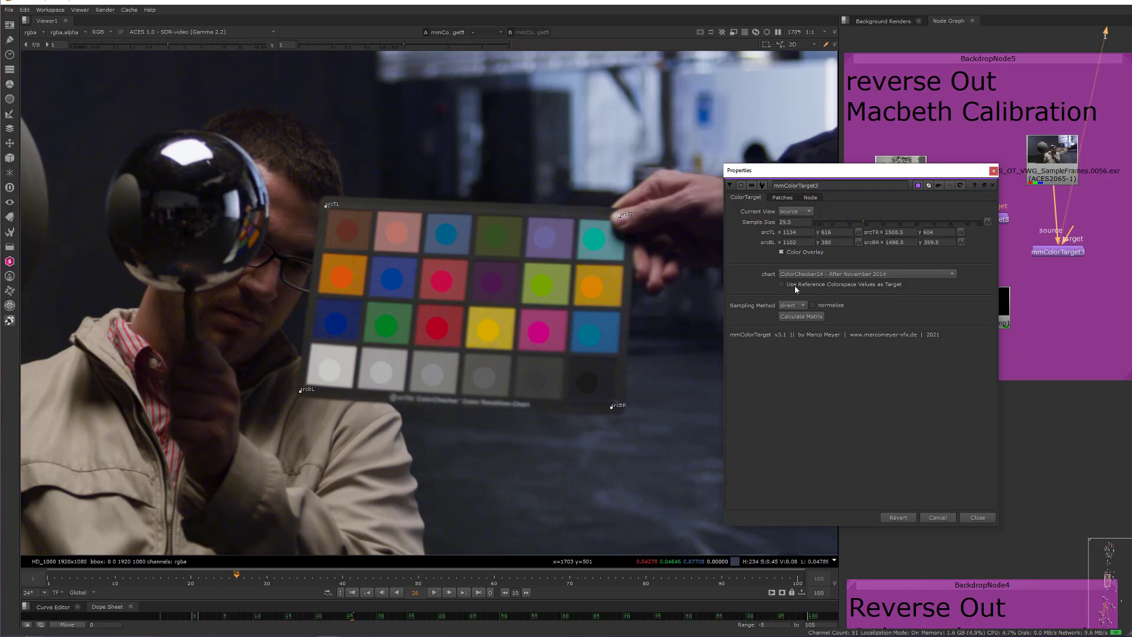
Use ACES reference colorspace values as target and calculate the calibration matrix
click(780, 284)
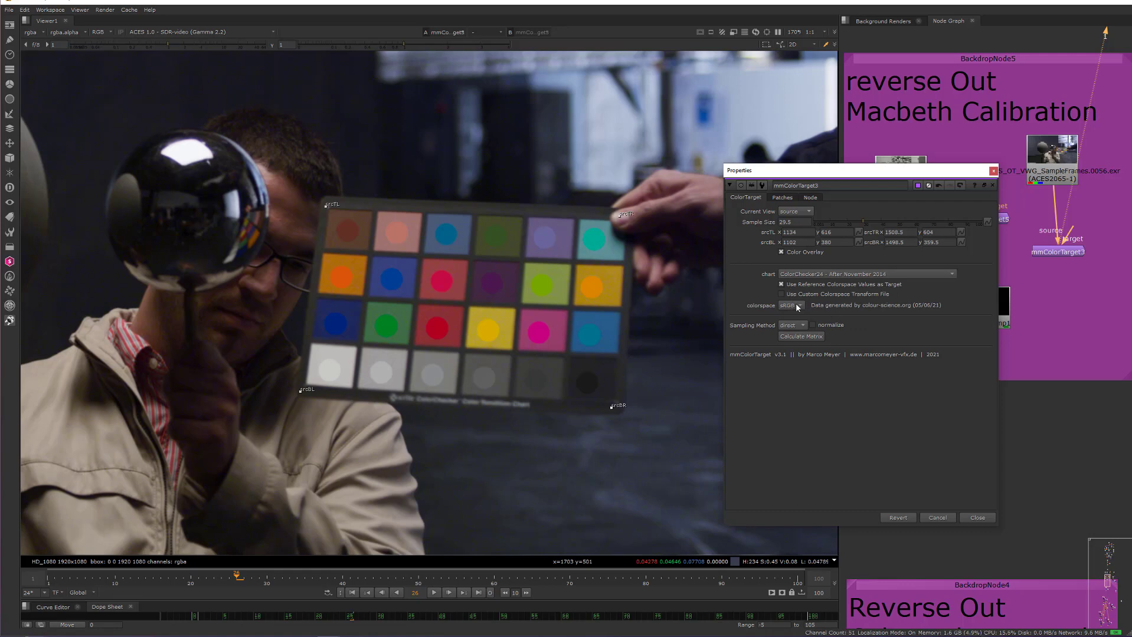
click(789, 305)
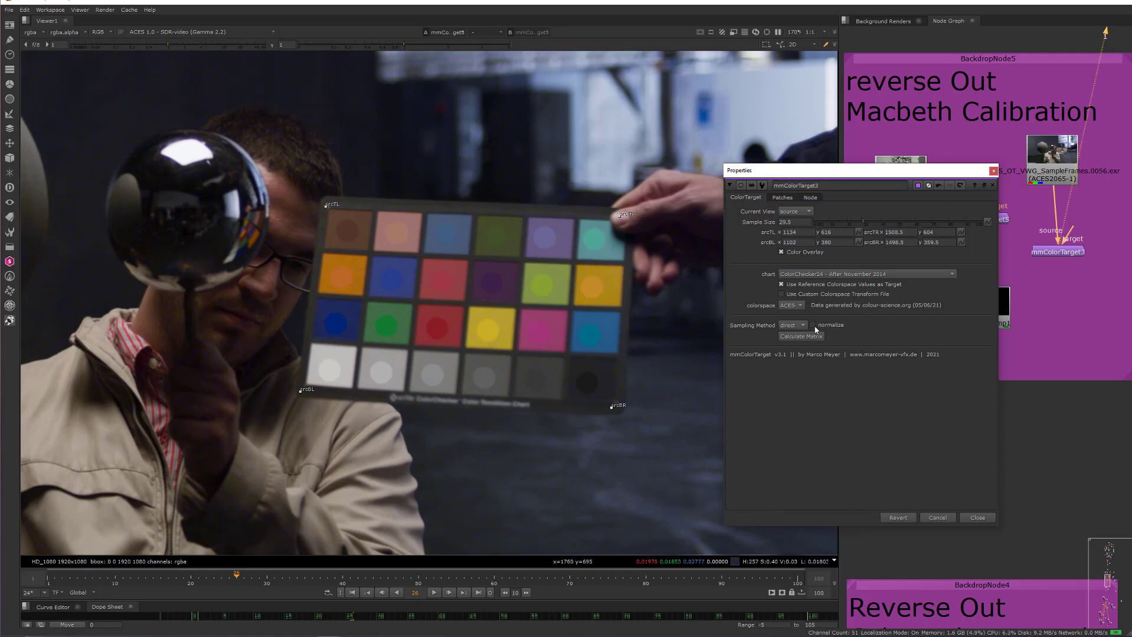
mouse_move(815, 325)
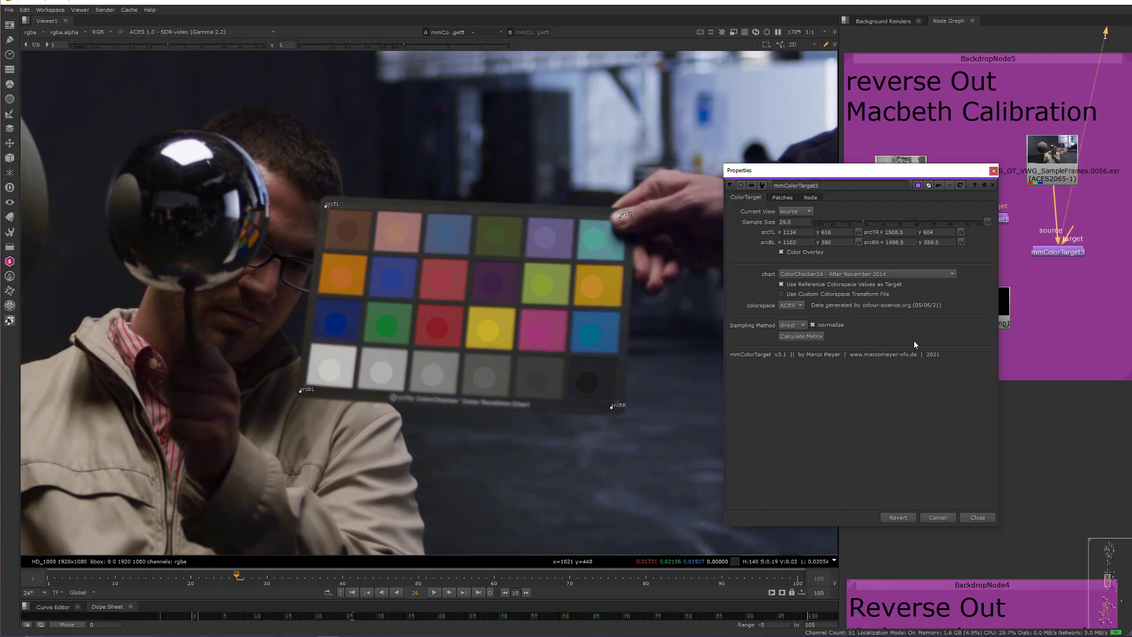
mouse_move(868, 327)
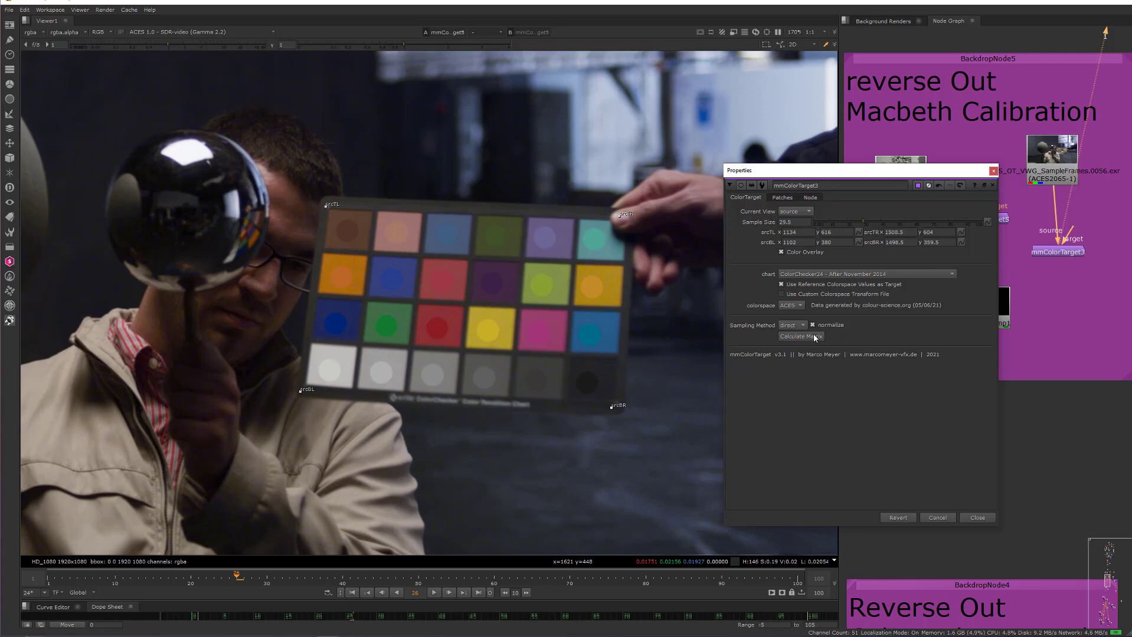
click(801, 337)
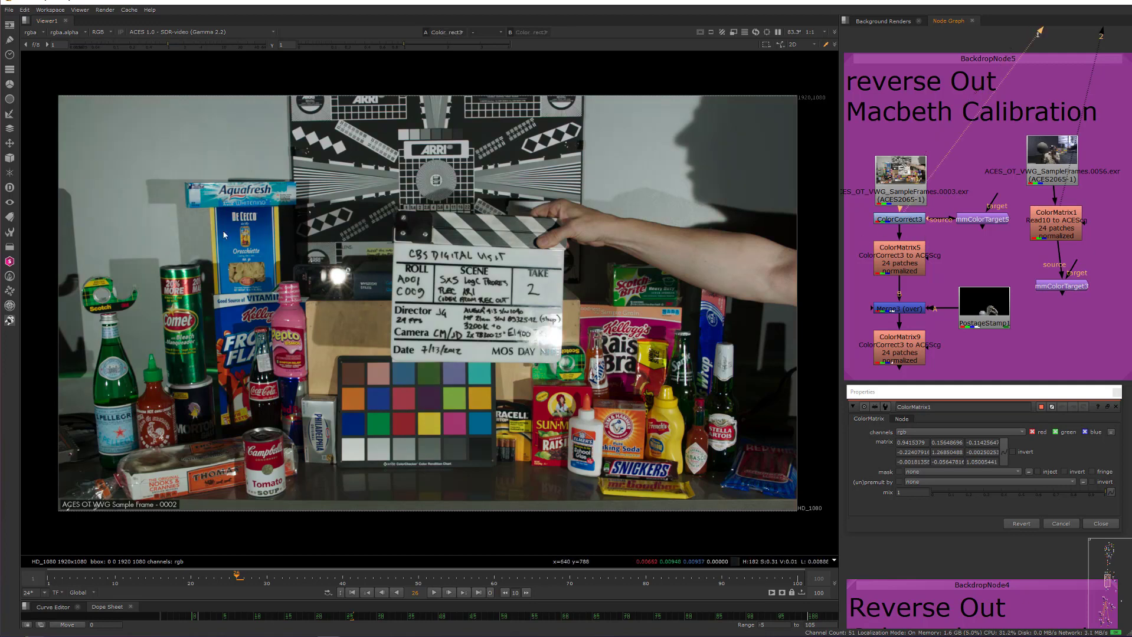
mouse_move(343, 331)
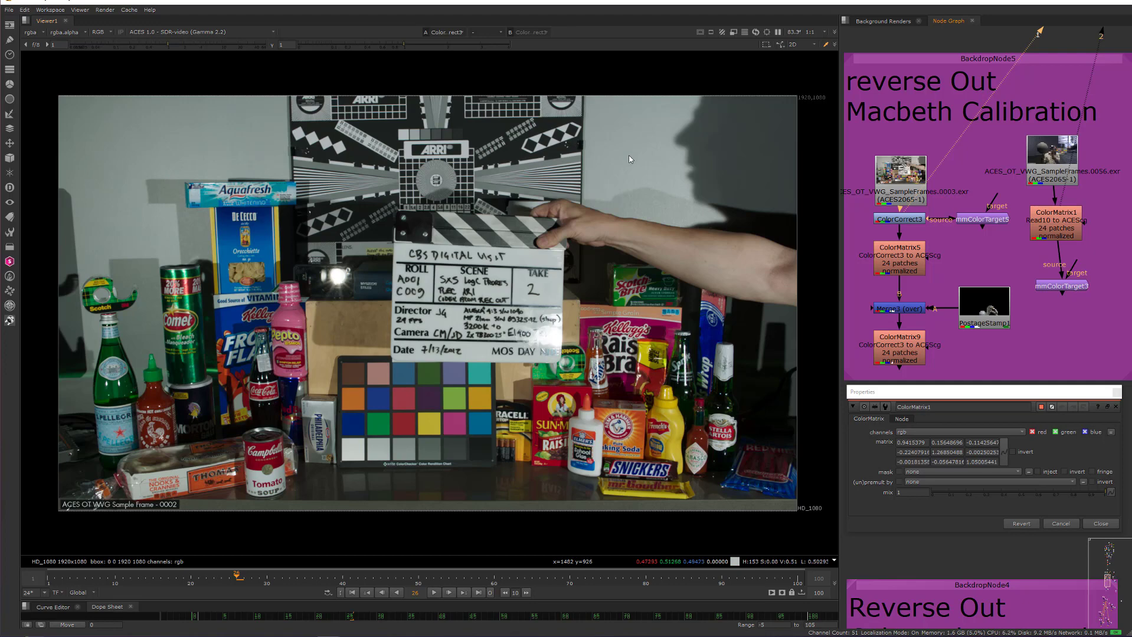
mouse_move(366, 388)
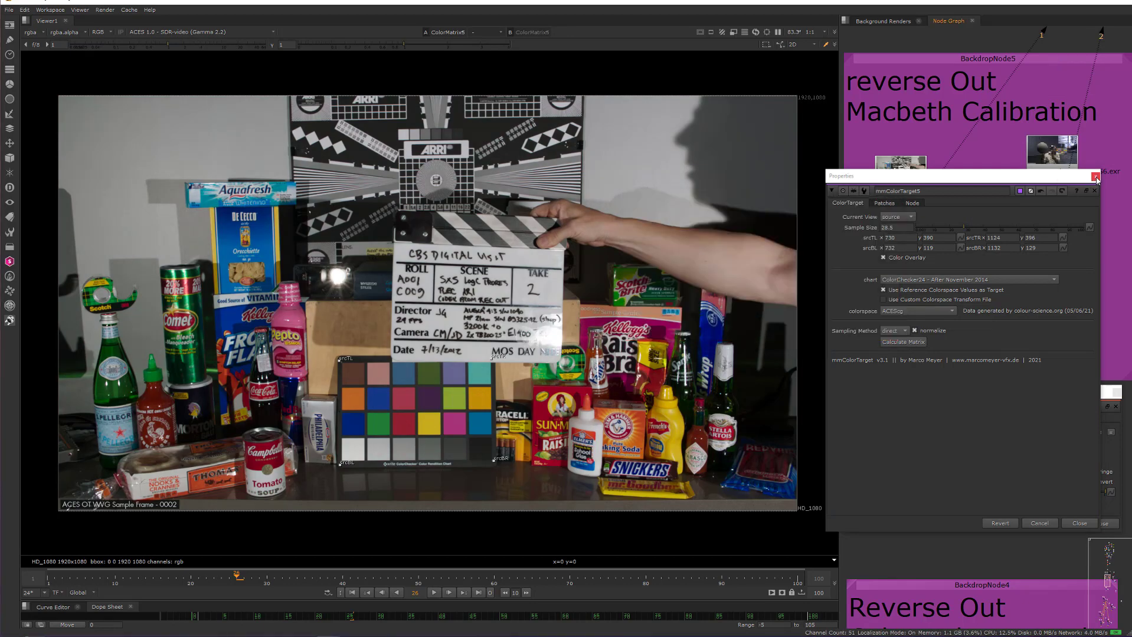
Close mmColorTarget5's properties after verifying its ACEScg settings
click(1096, 176)
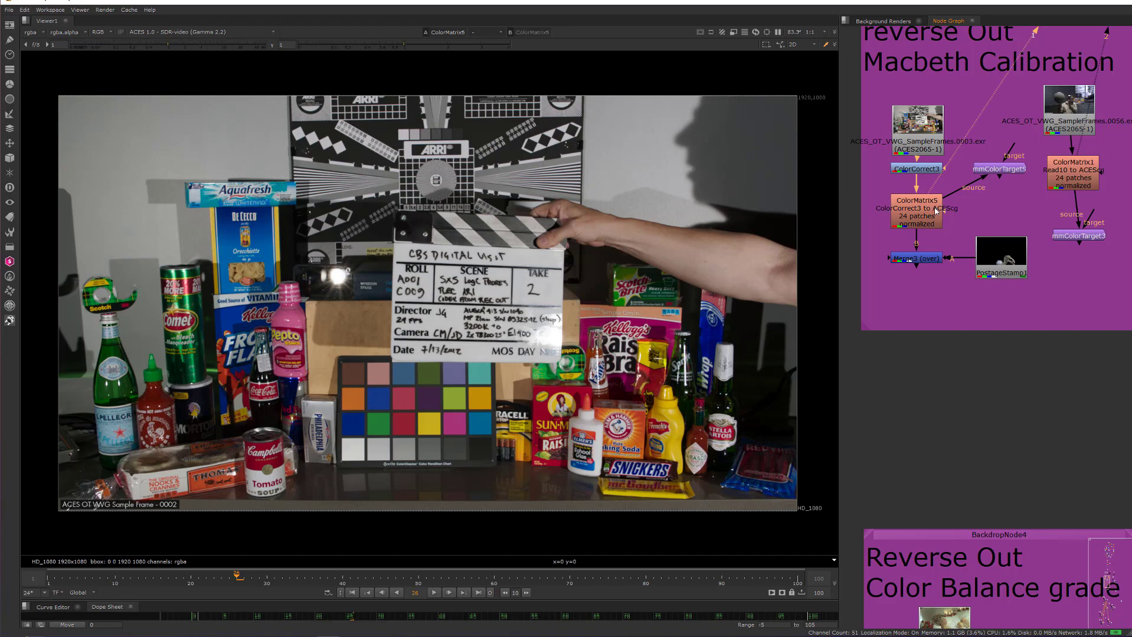
View Merge3 and enable invert on ColorMatrix9 below it
click(916, 210)
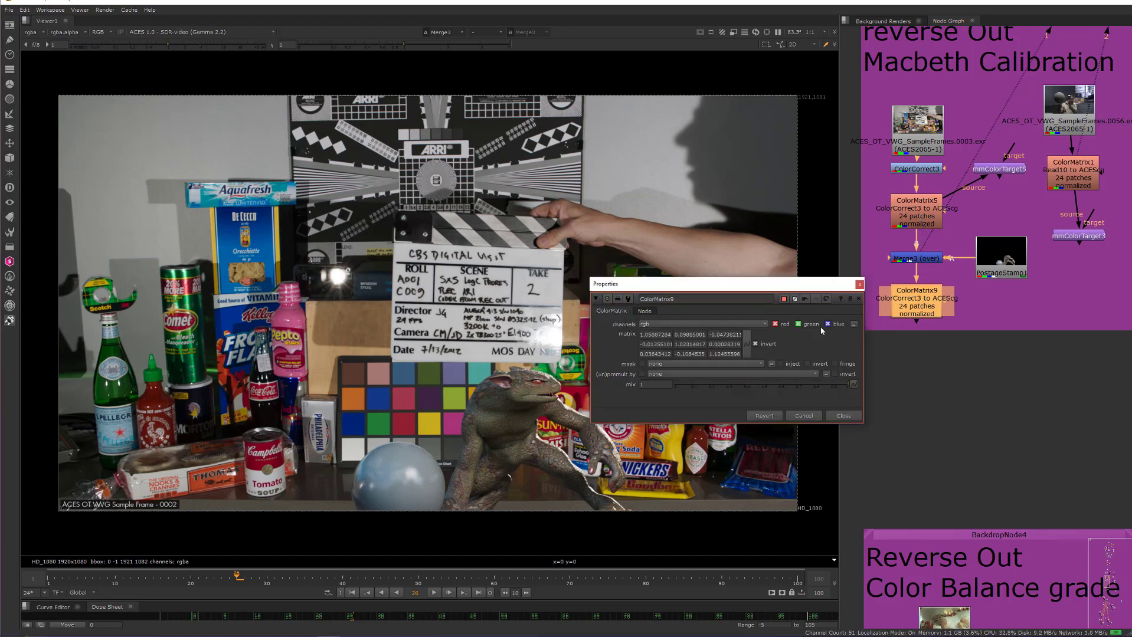
click(842, 416)
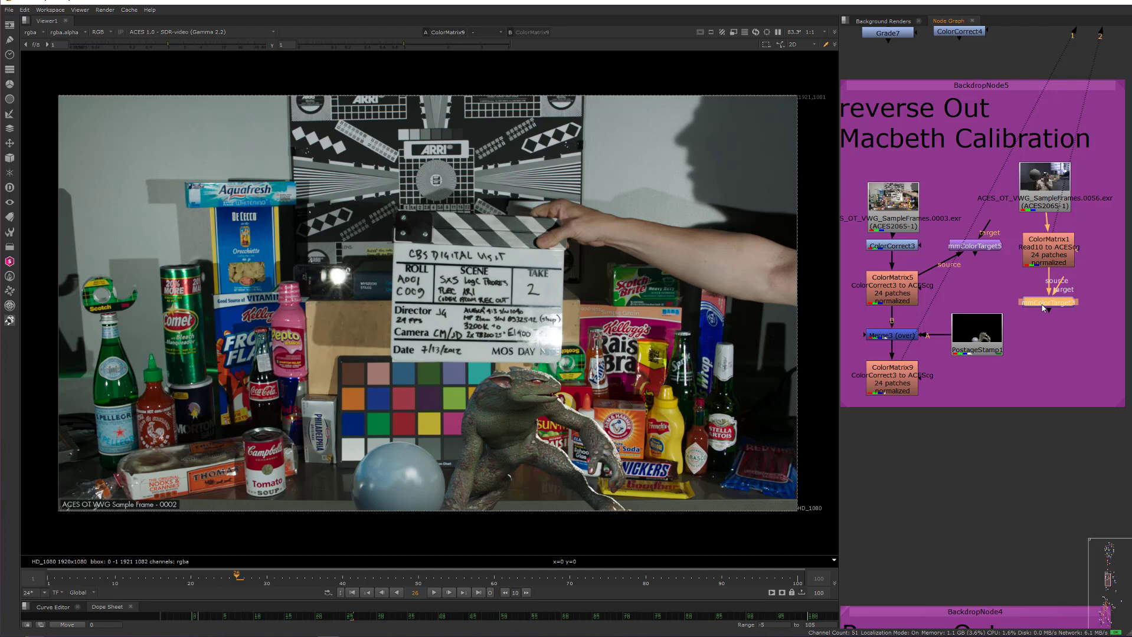
mouse_move(1061, 325)
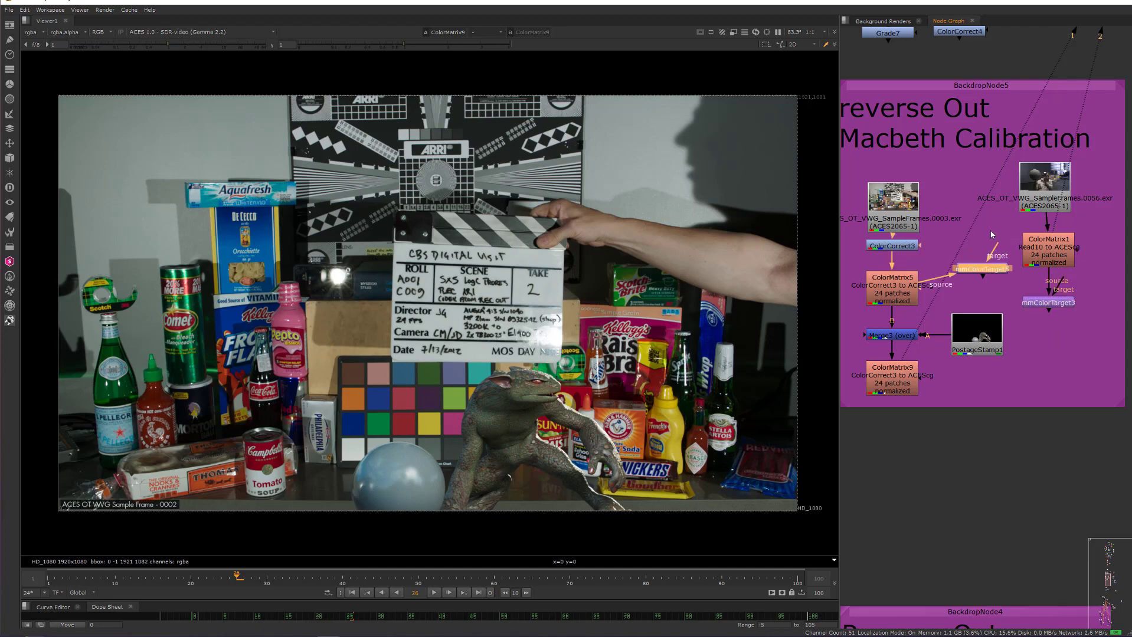
mouse_move(991, 232)
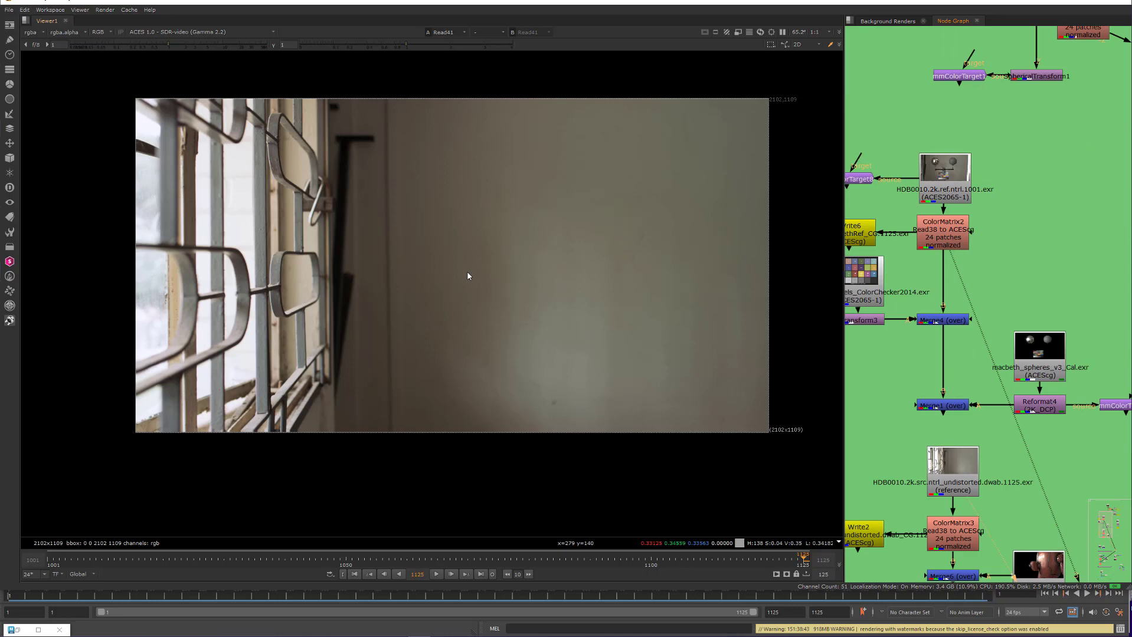
Scroll the Node Graph toward the 'Color match plate and HDR' backdrop
scroll(down, 3)
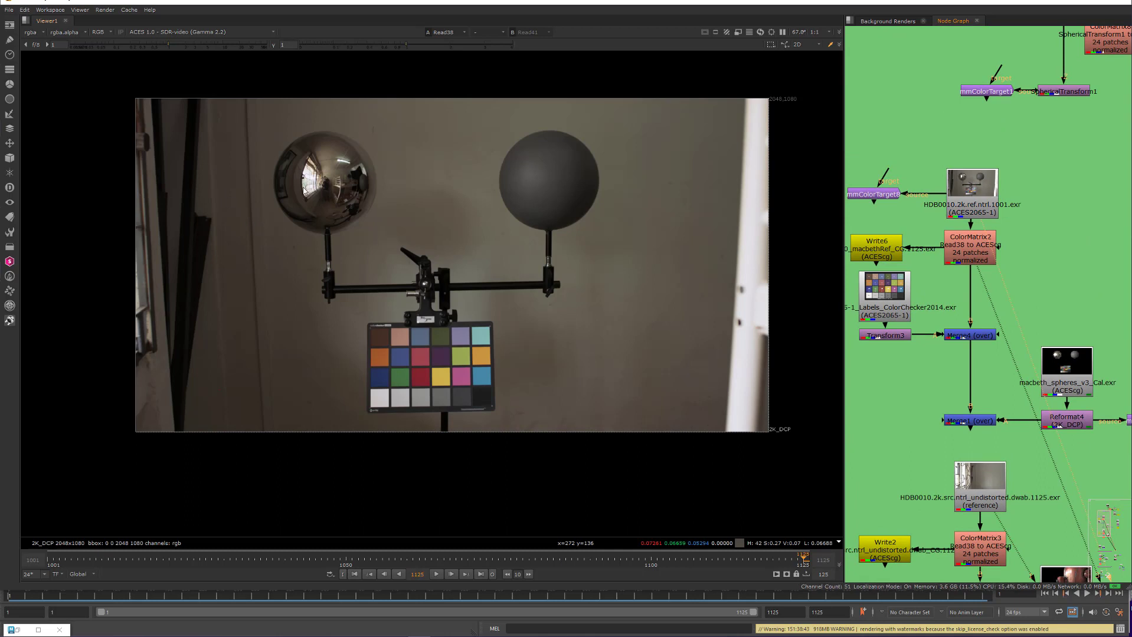
mouse_move(478, 188)
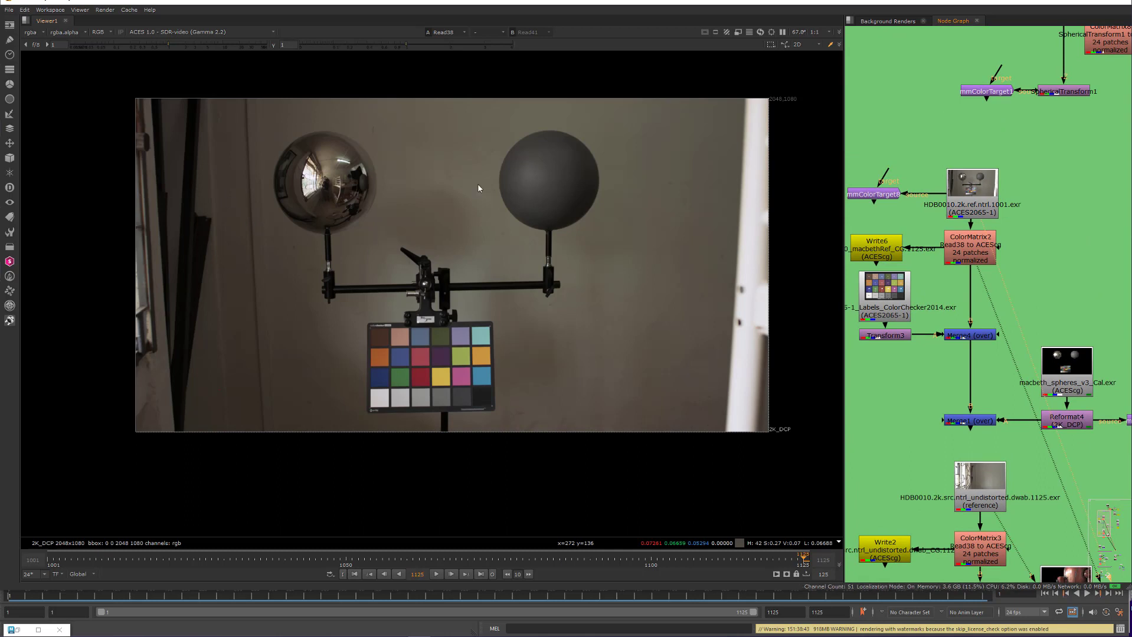
mouse_move(413, 303)
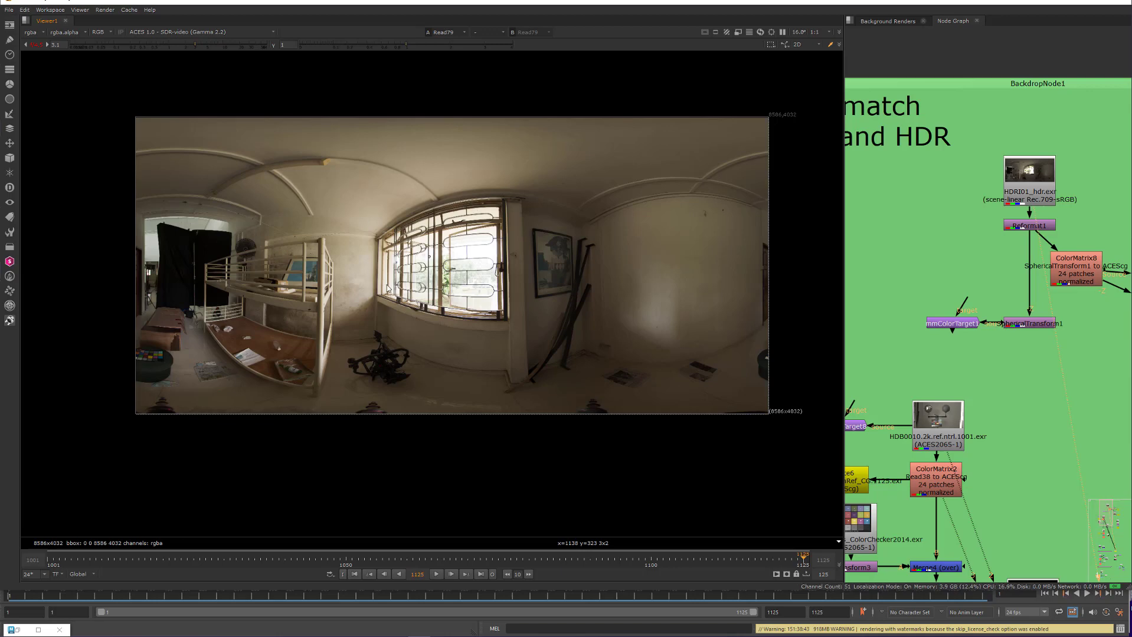
mouse_move(1010, 396)
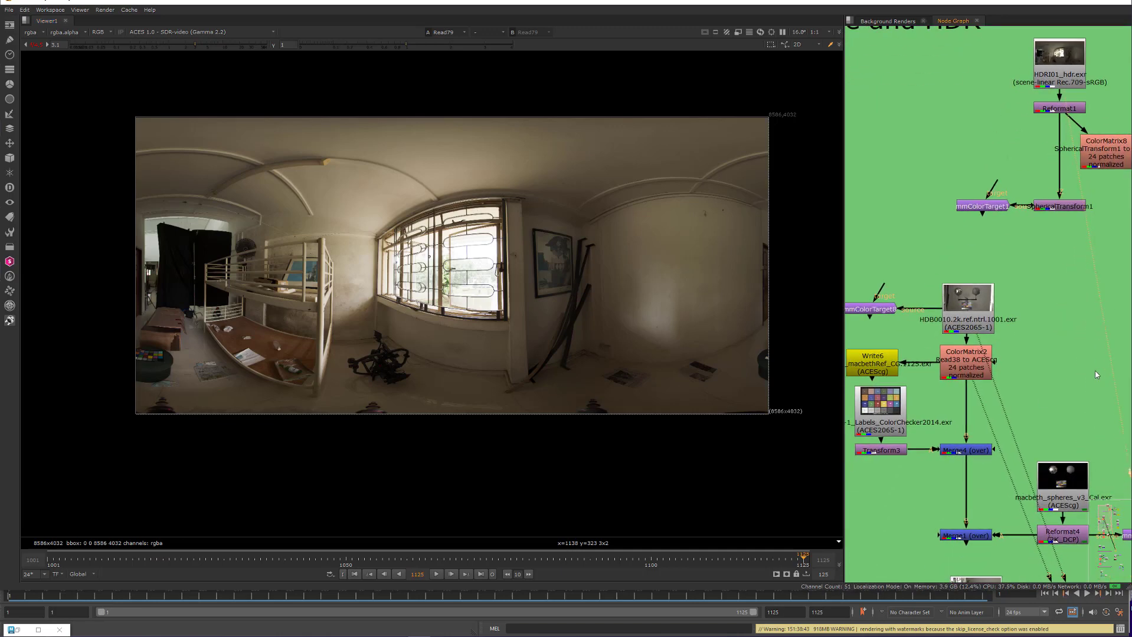
scroll(down, 3)
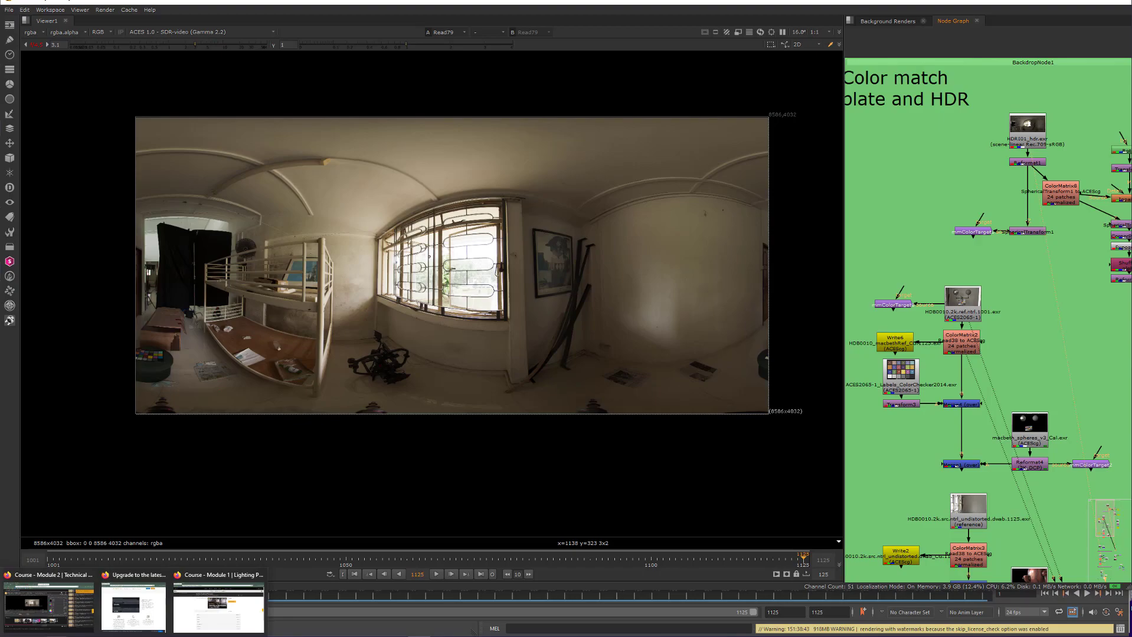
click(217, 605)
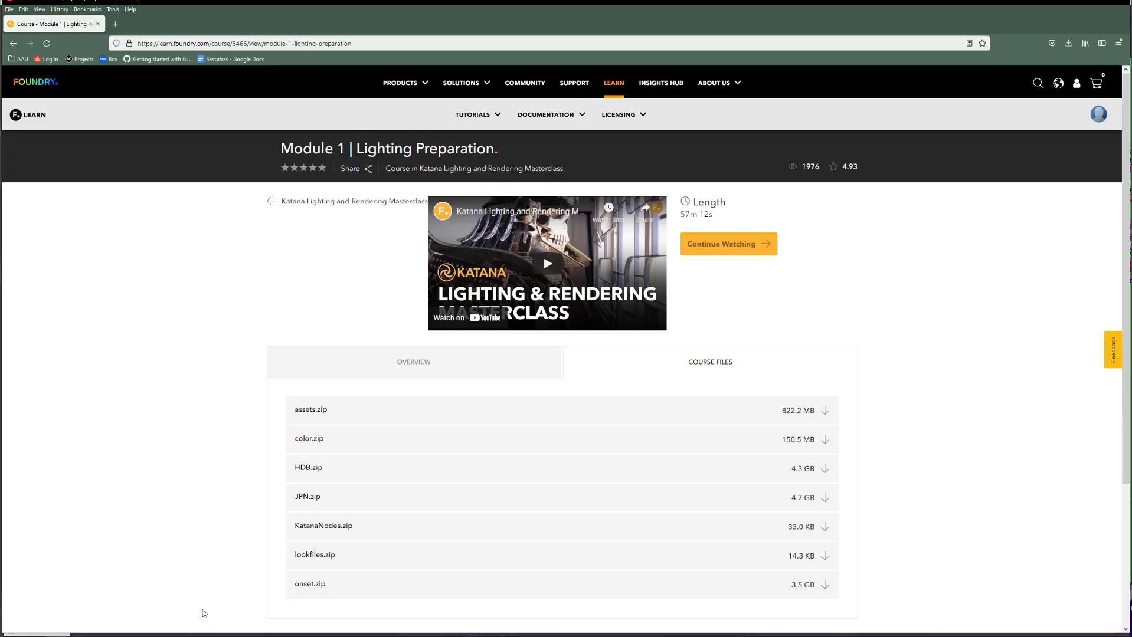
mouse_move(666, 410)
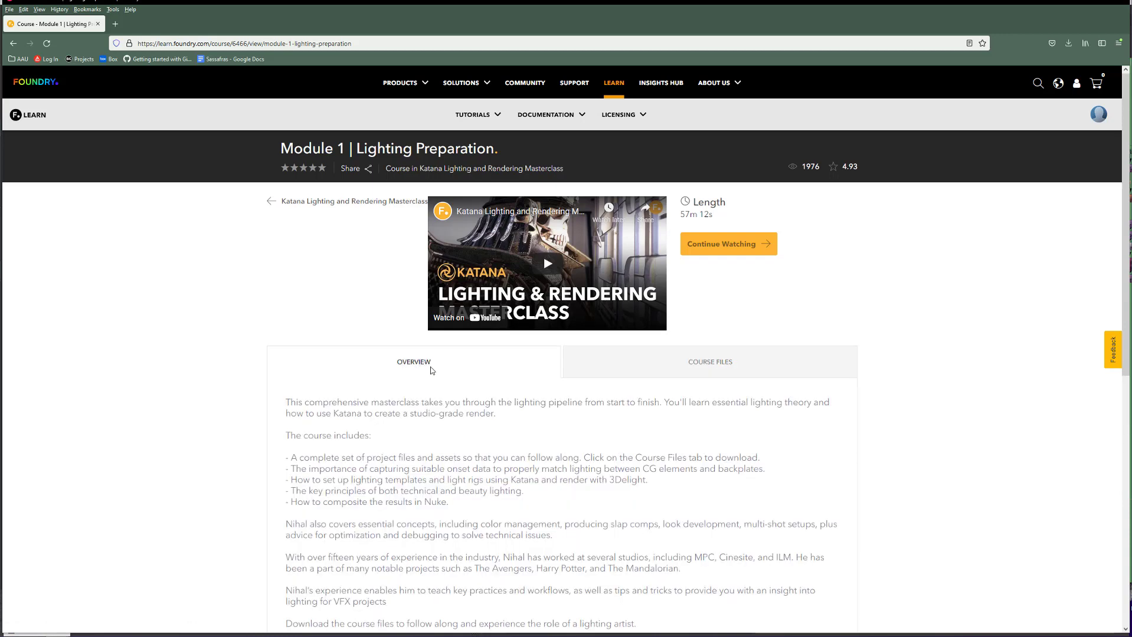
click(13, 43)
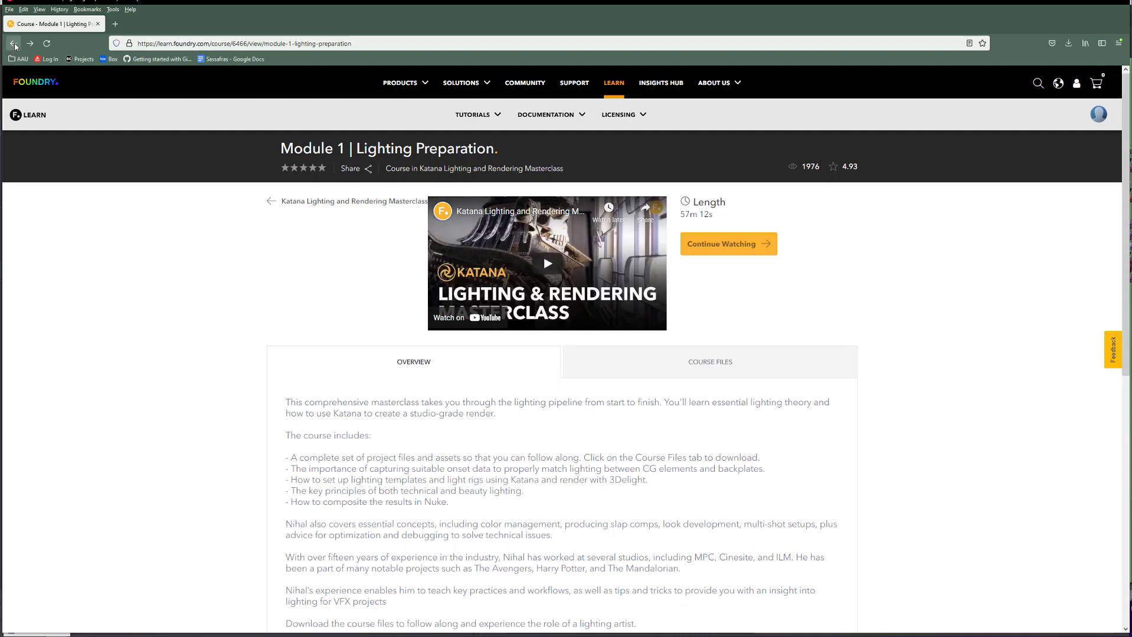
click(13, 43)
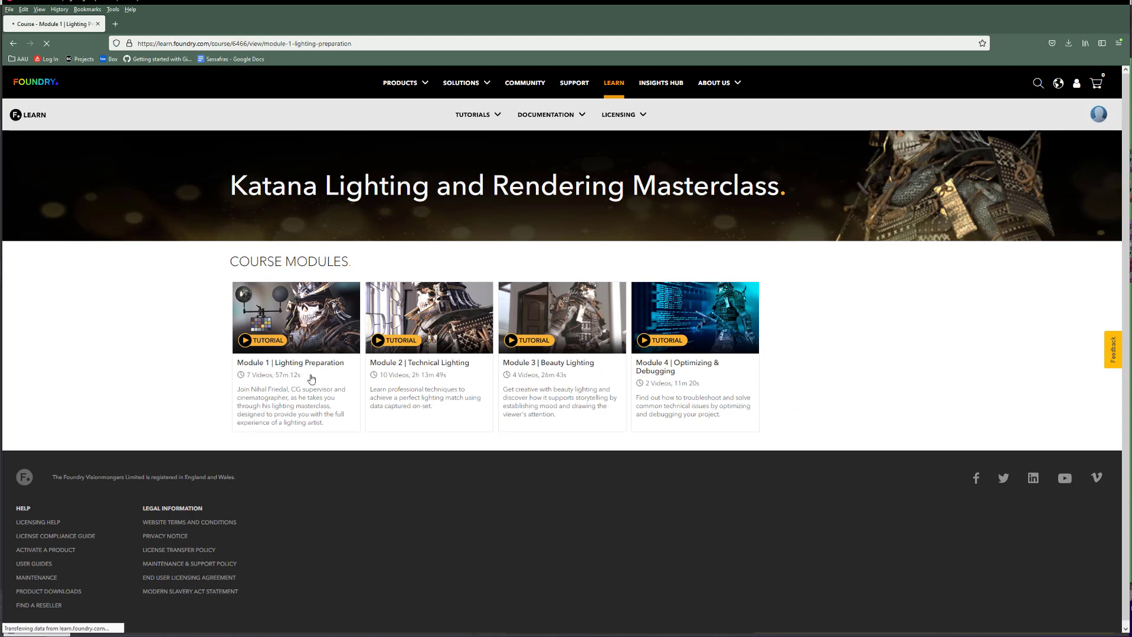
click(295, 318)
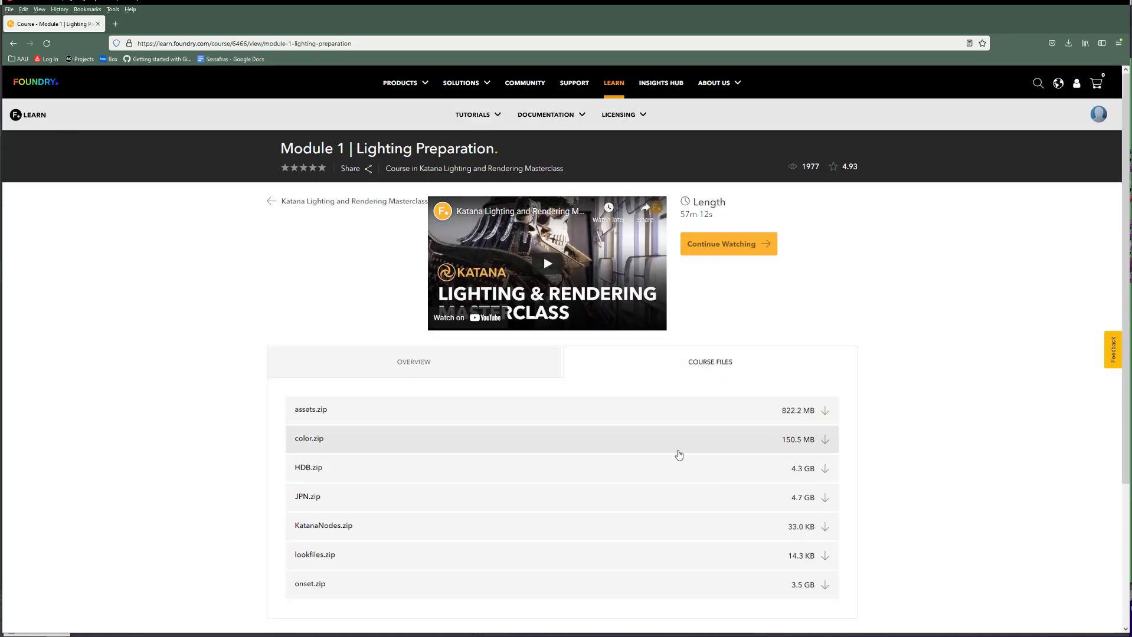
scroll(down, 3)
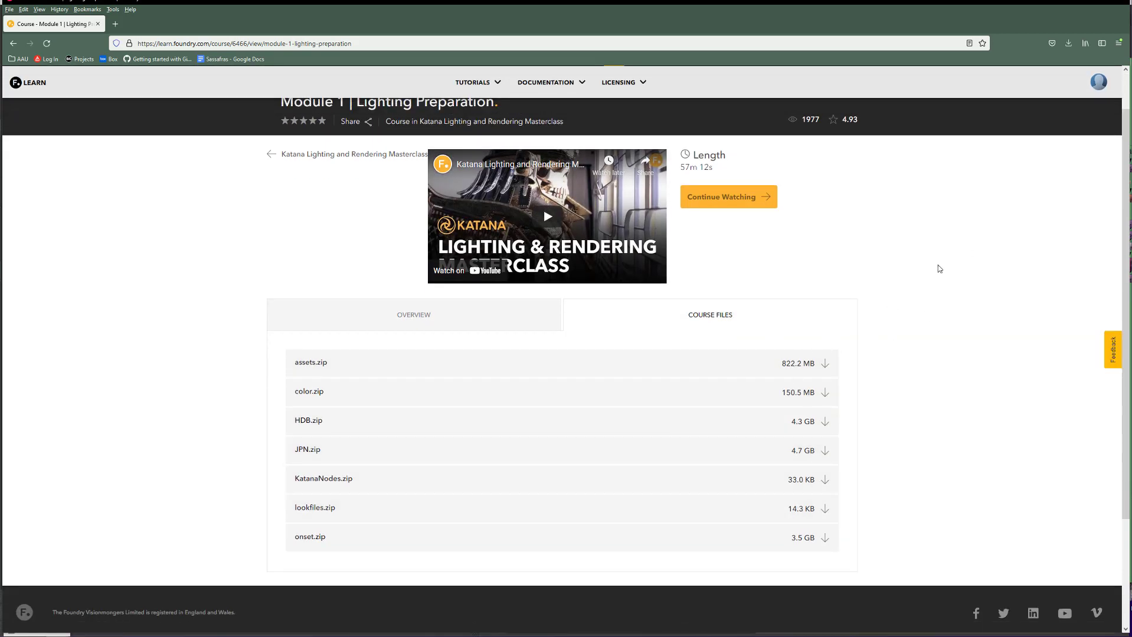
mouse_move(994, 177)
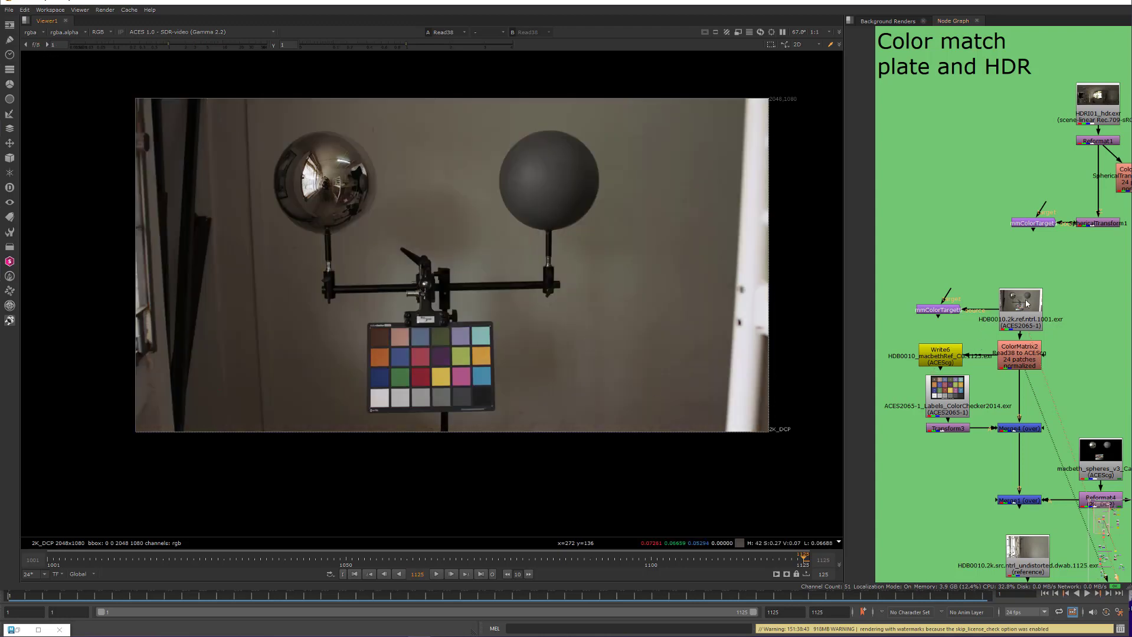
mouse_move(471, 279)
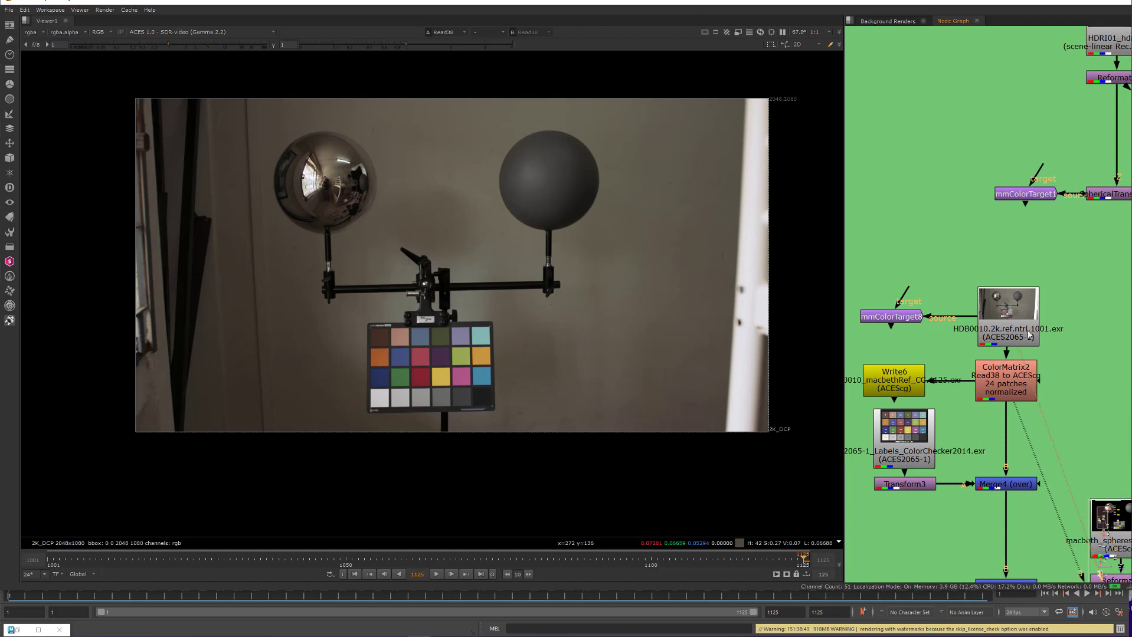
click(1005, 382)
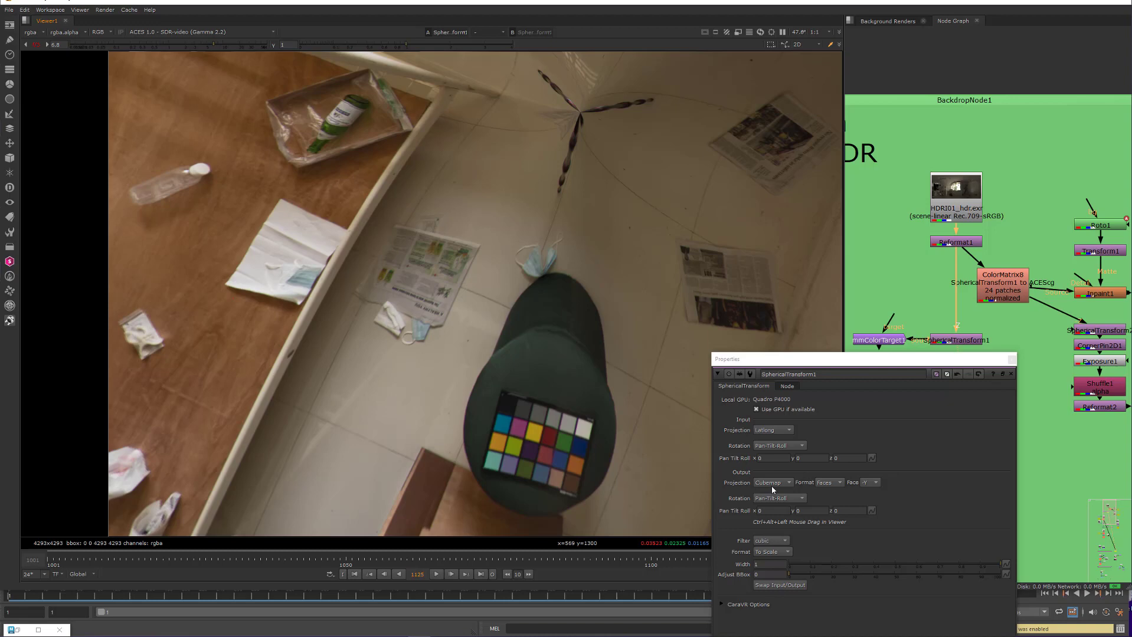
Set SphericalTransform1's cubemap to Format Faces with the downward face, after trying the cross layout
click(828, 482)
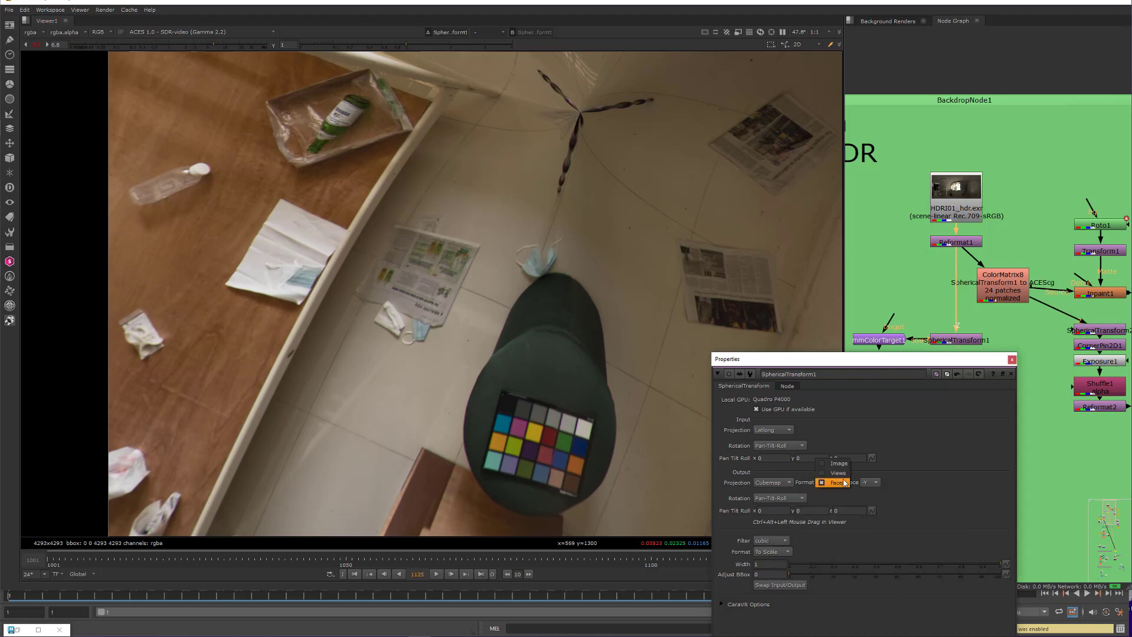
click(837, 463)
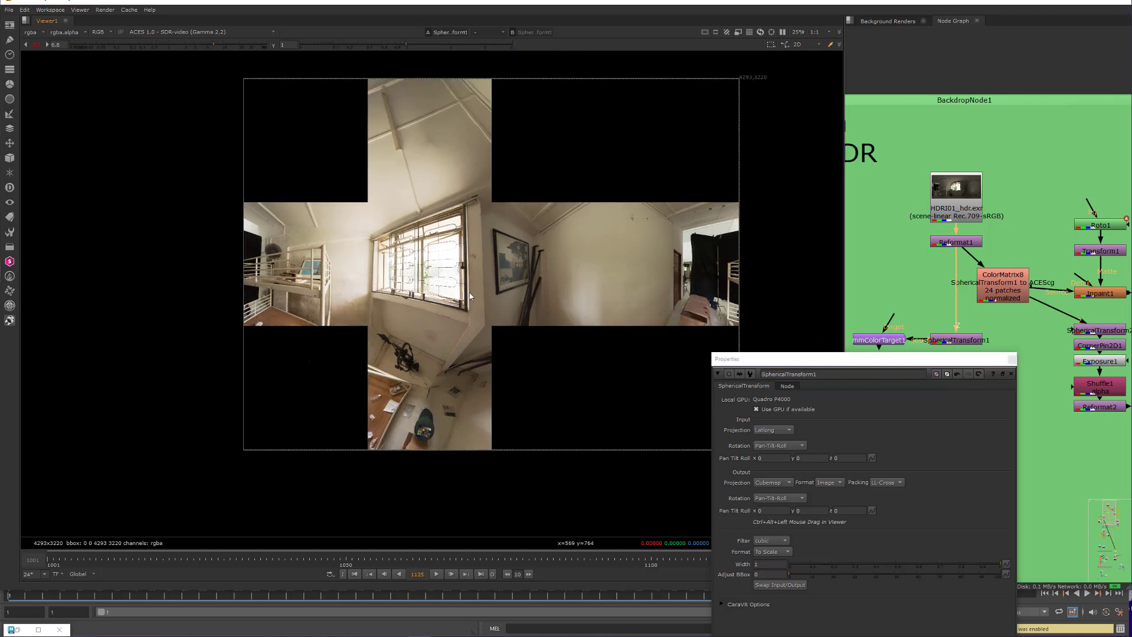
mouse_move(423, 385)
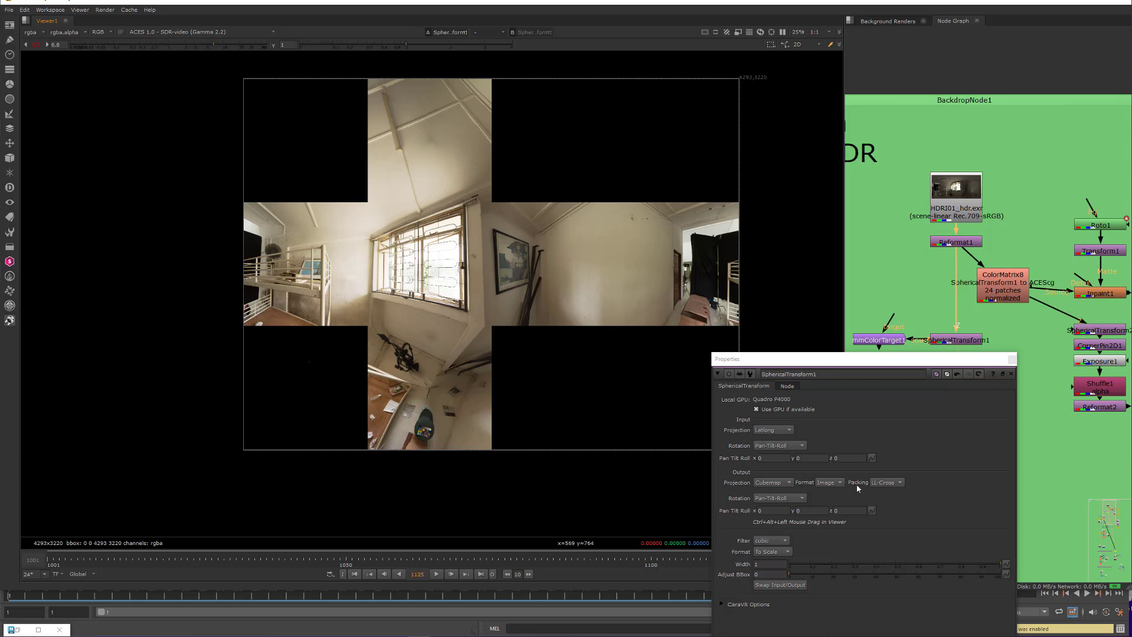
click(829, 483)
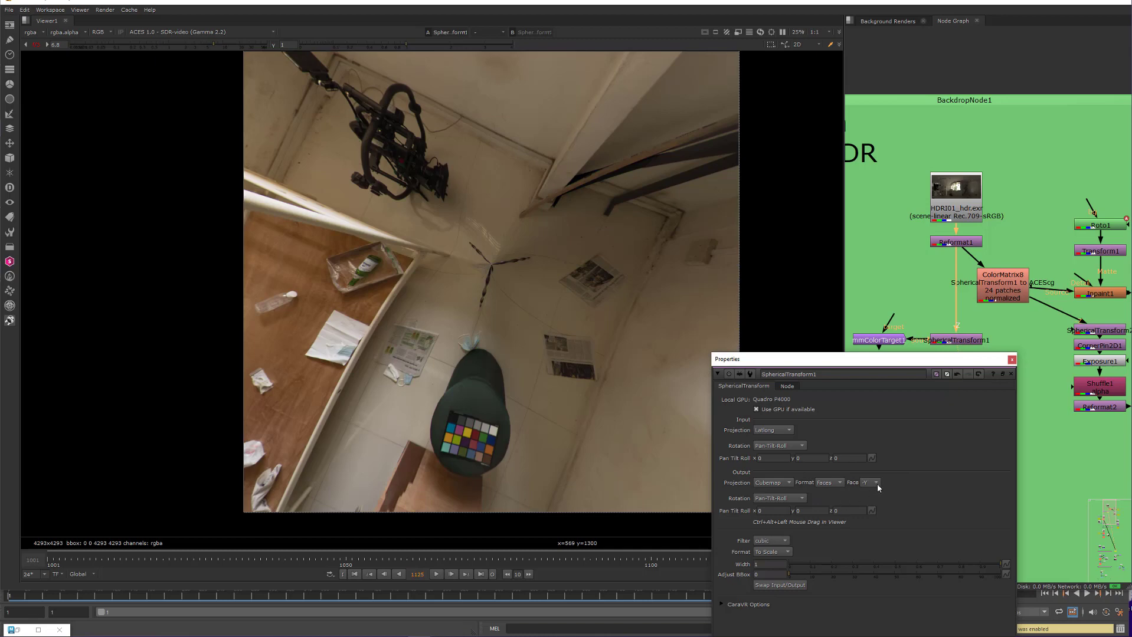
click(873, 482)
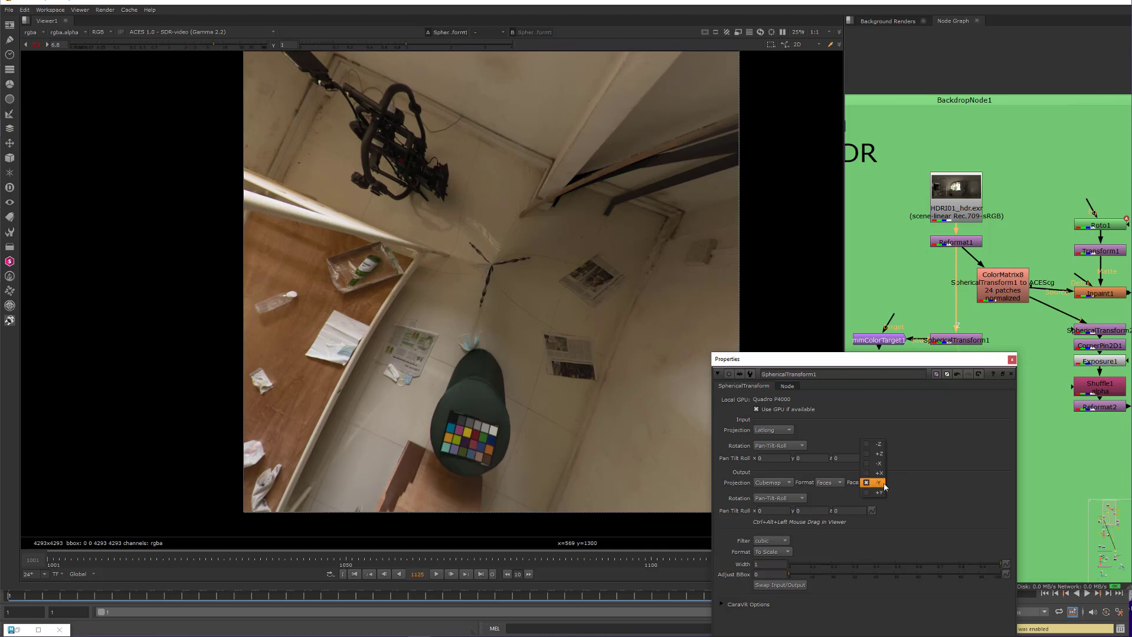
click(877, 482)
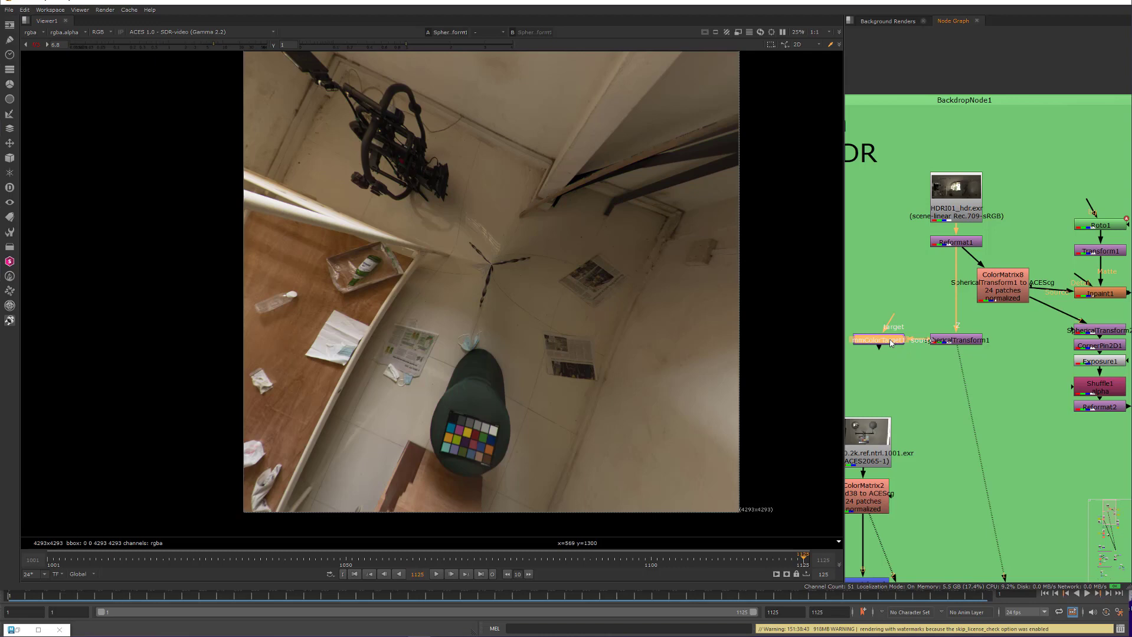
click(878, 340)
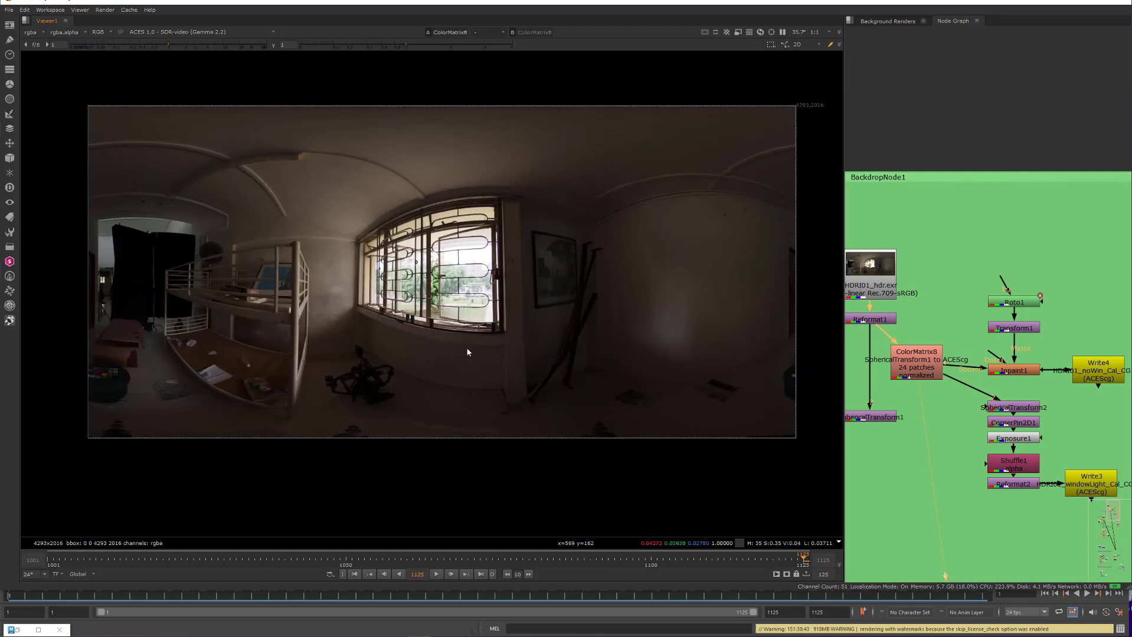
mouse_move(514, 352)
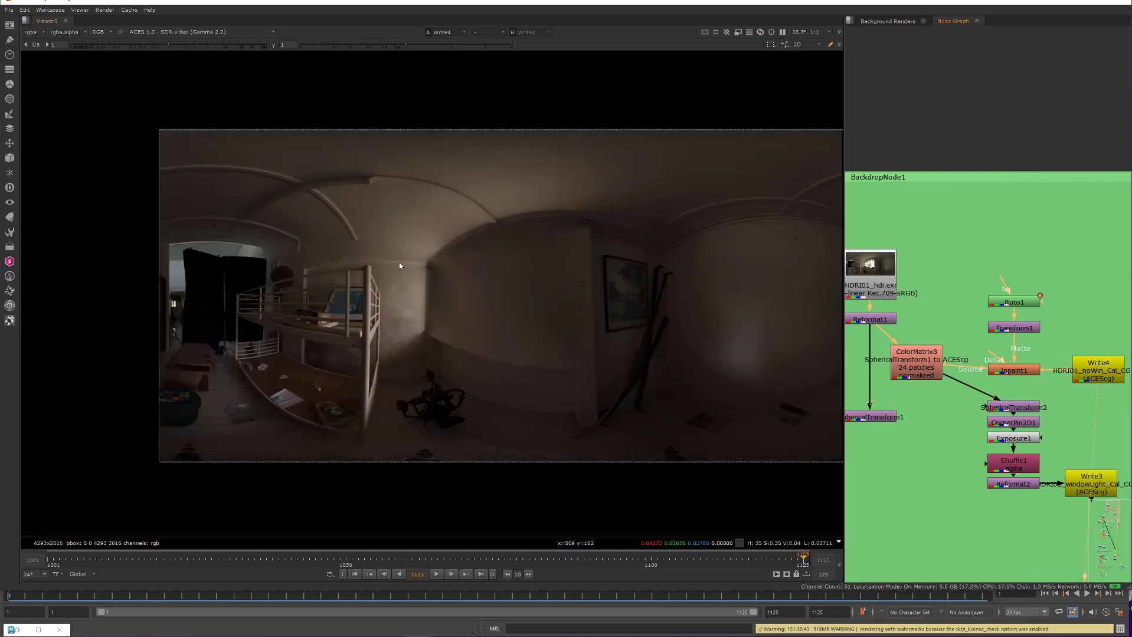
mouse_move(511, 280)
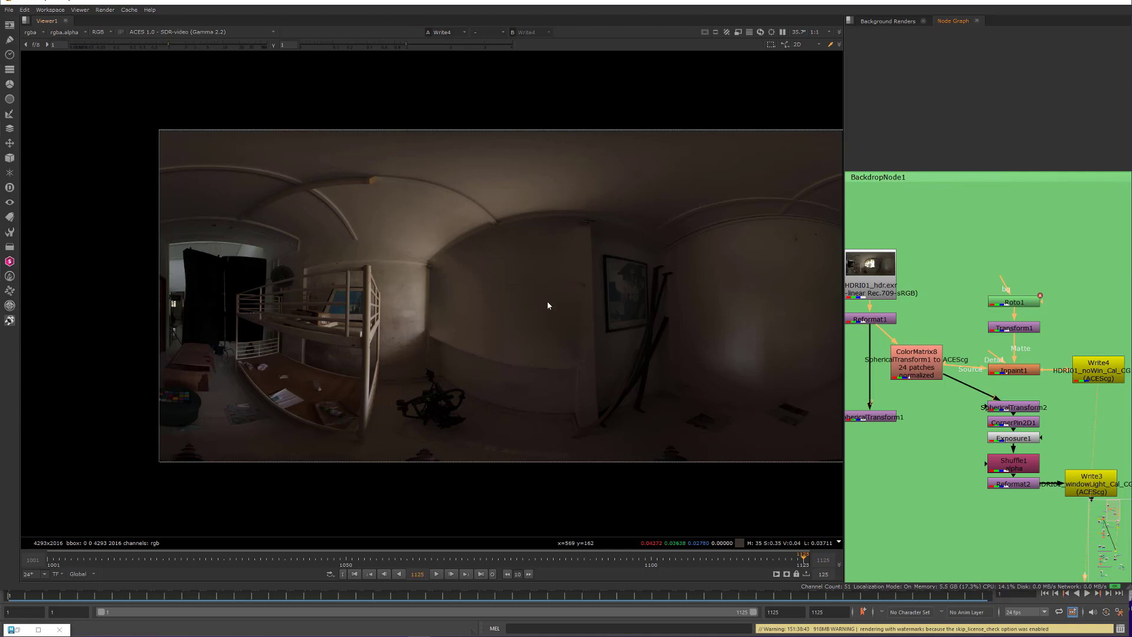
mouse_move(792, 378)
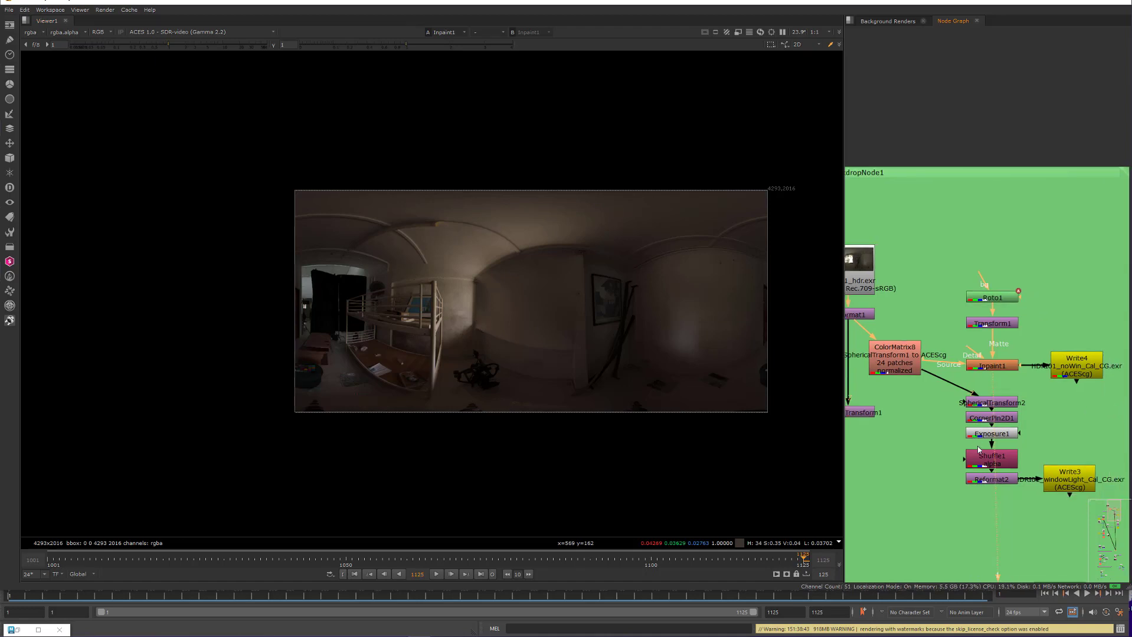
mouse_move(522, 334)
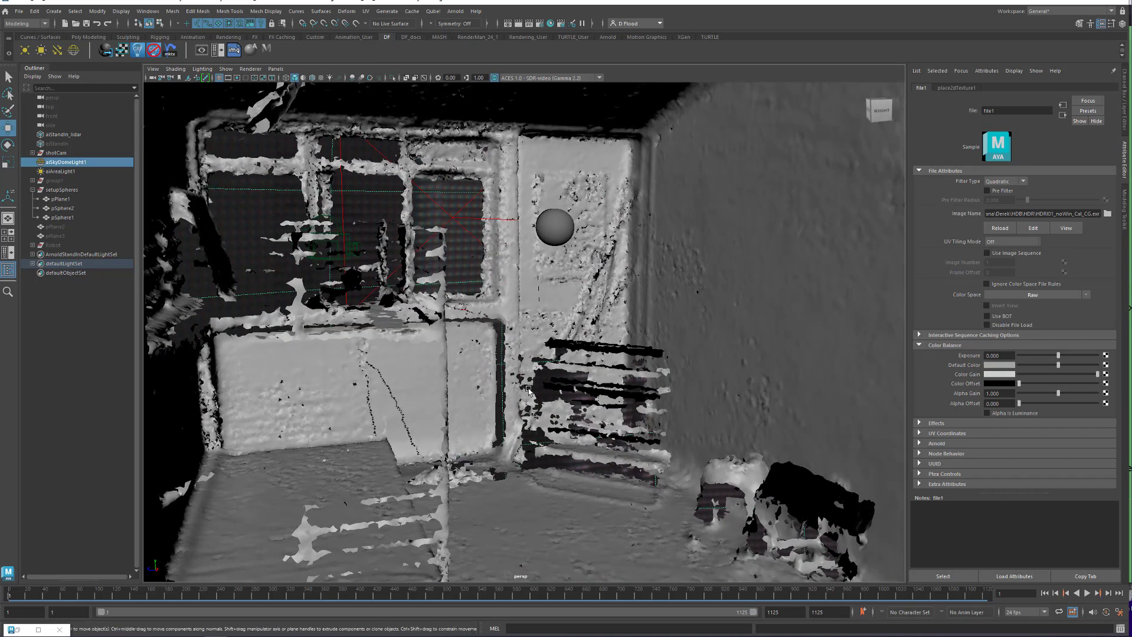
mouse_move(346, 260)
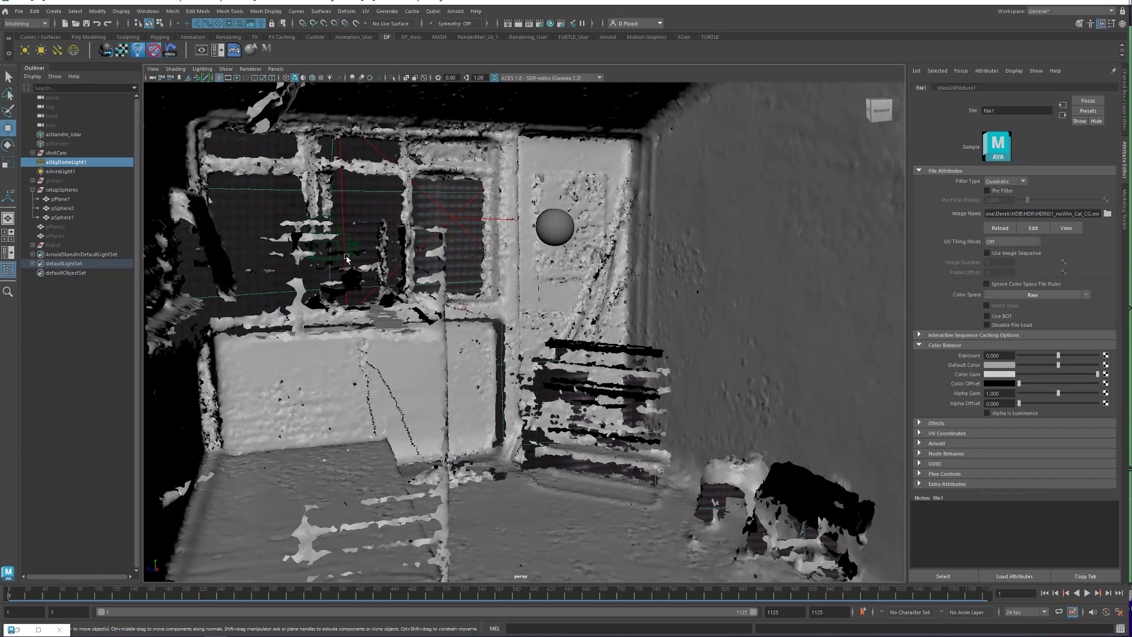
click(55, 153)
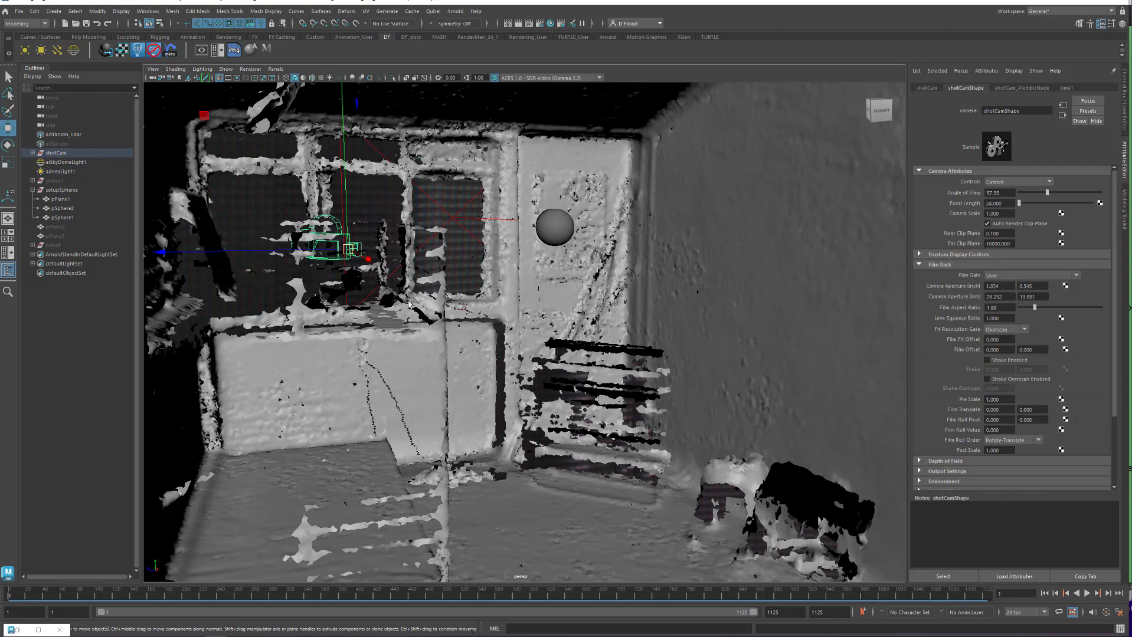
click(65, 134)
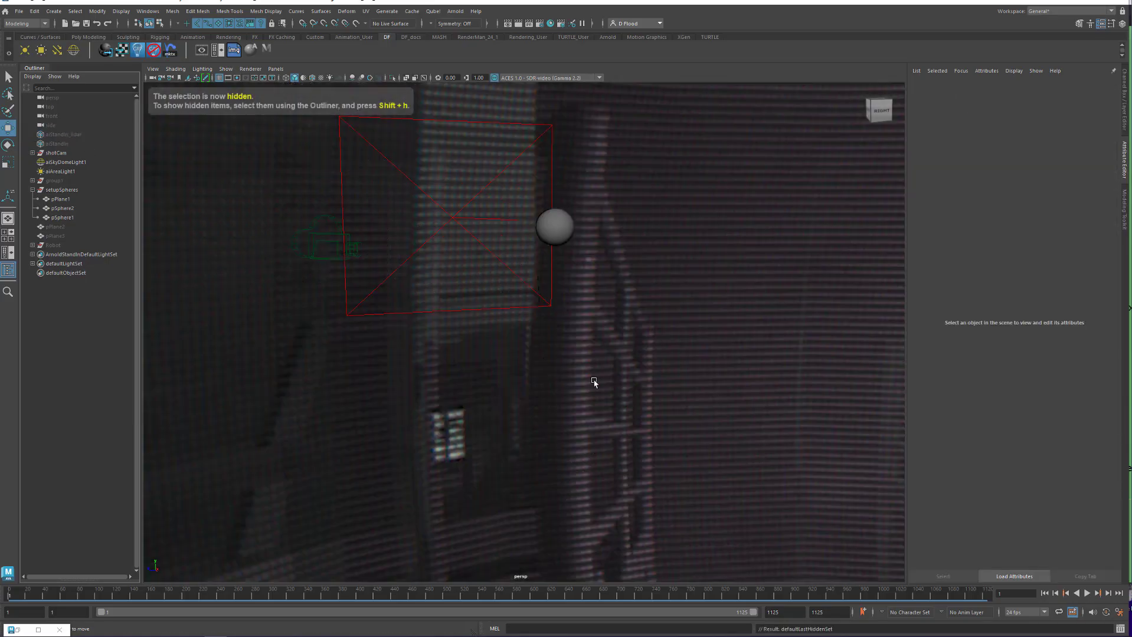
drag(594, 382, 466, 313)
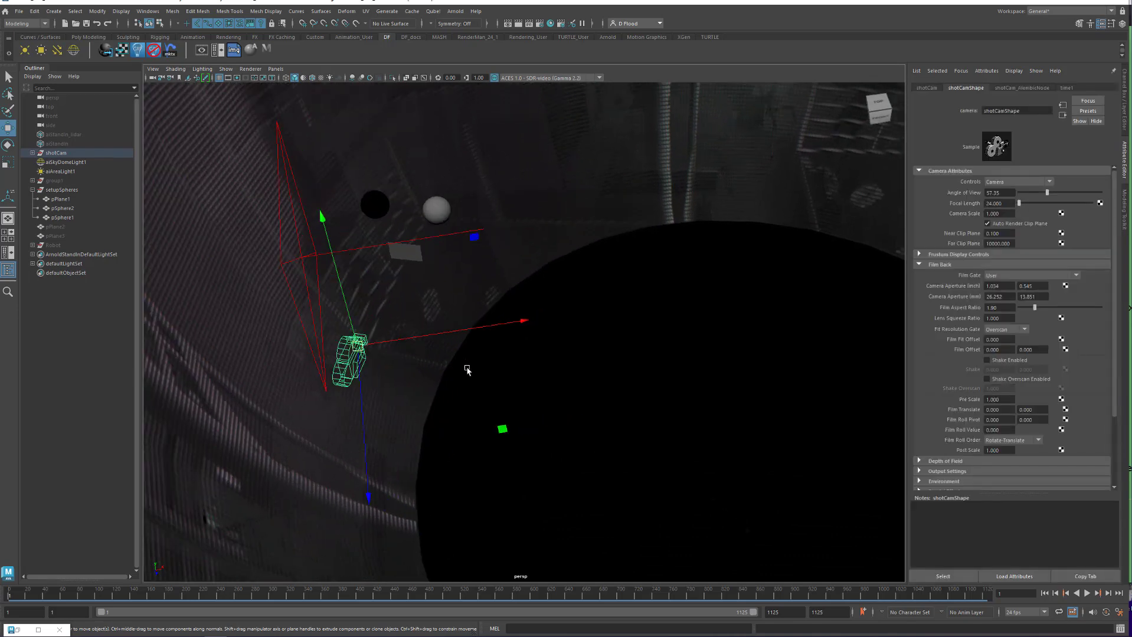
click(62, 218)
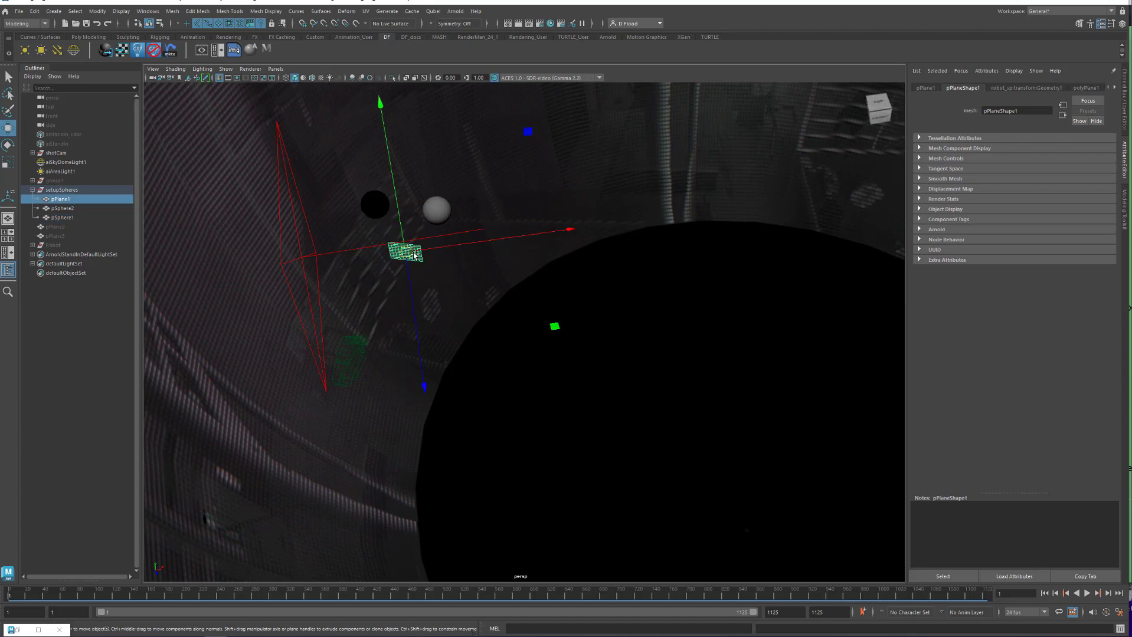
click(62, 208)
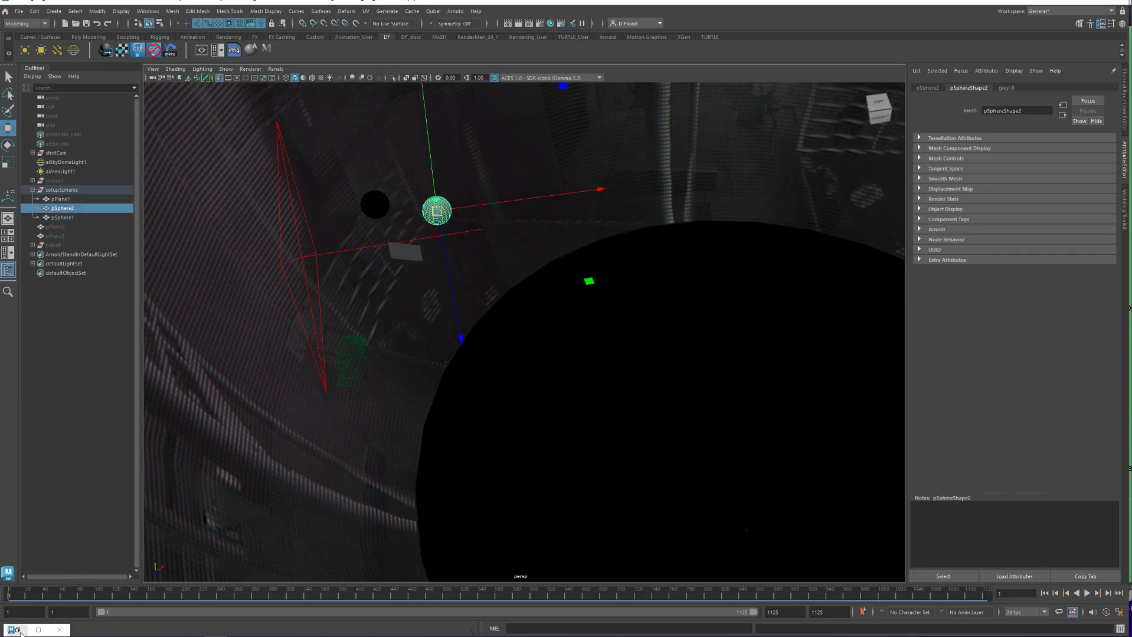
click(233, 49)
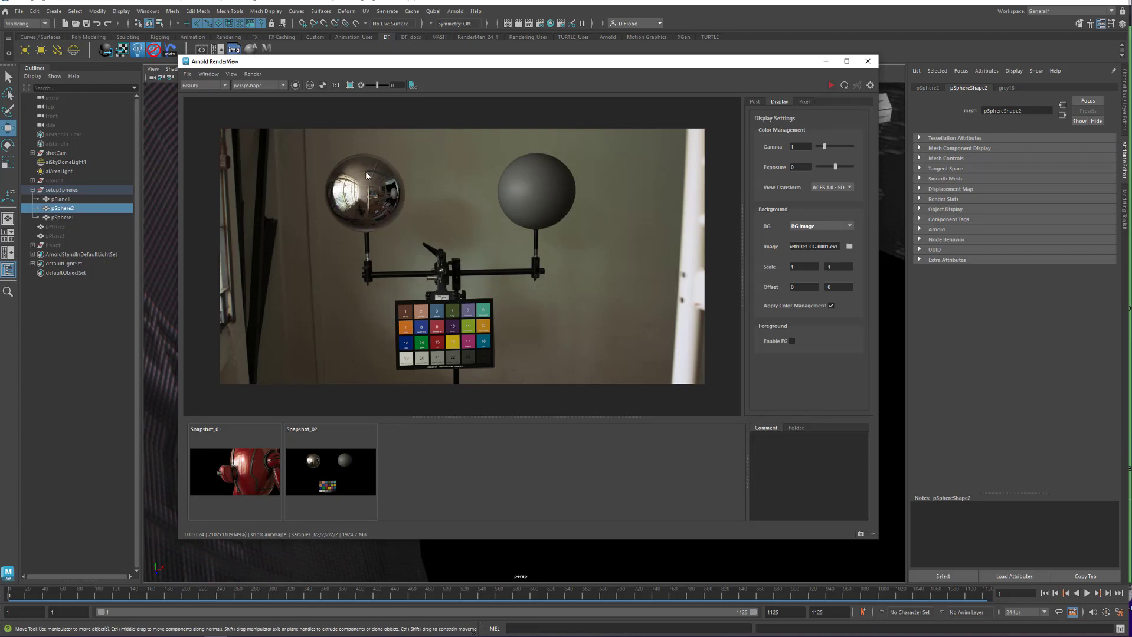
mouse_move(509, 233)
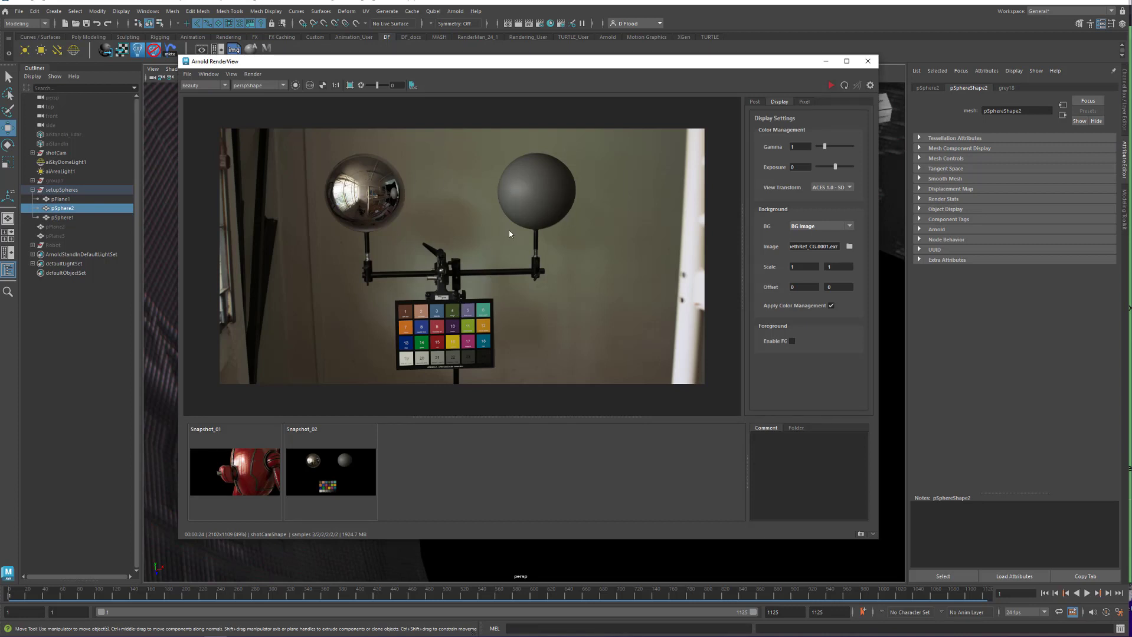
mouse_move(532, 327)
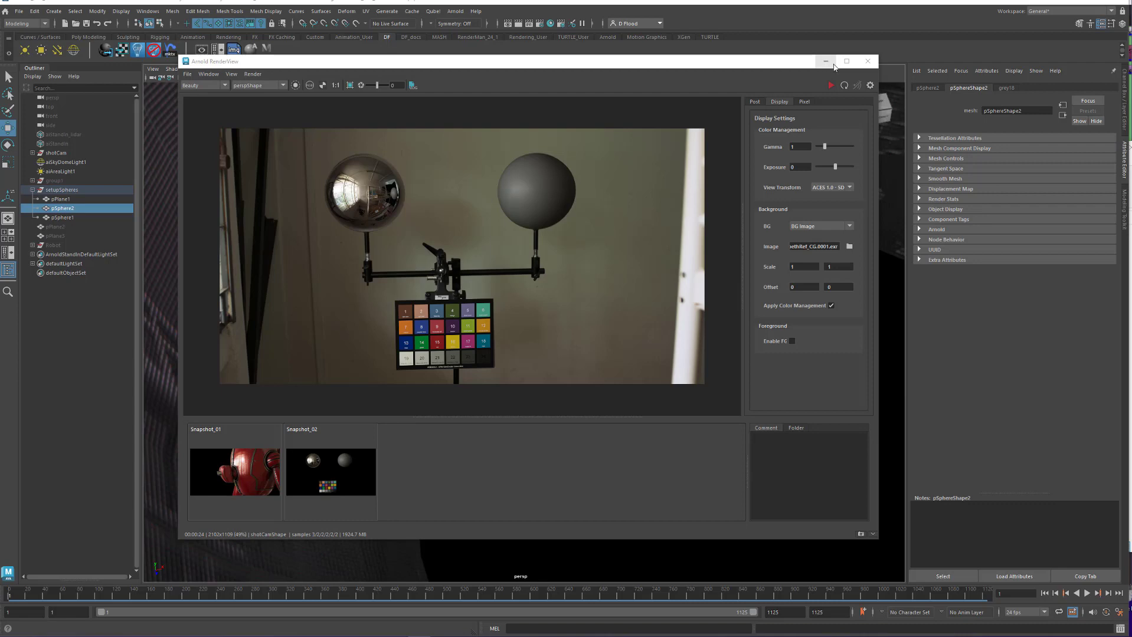
Minimize the Arnold RenderView window after reviewing the sphere render
click(867, 61)
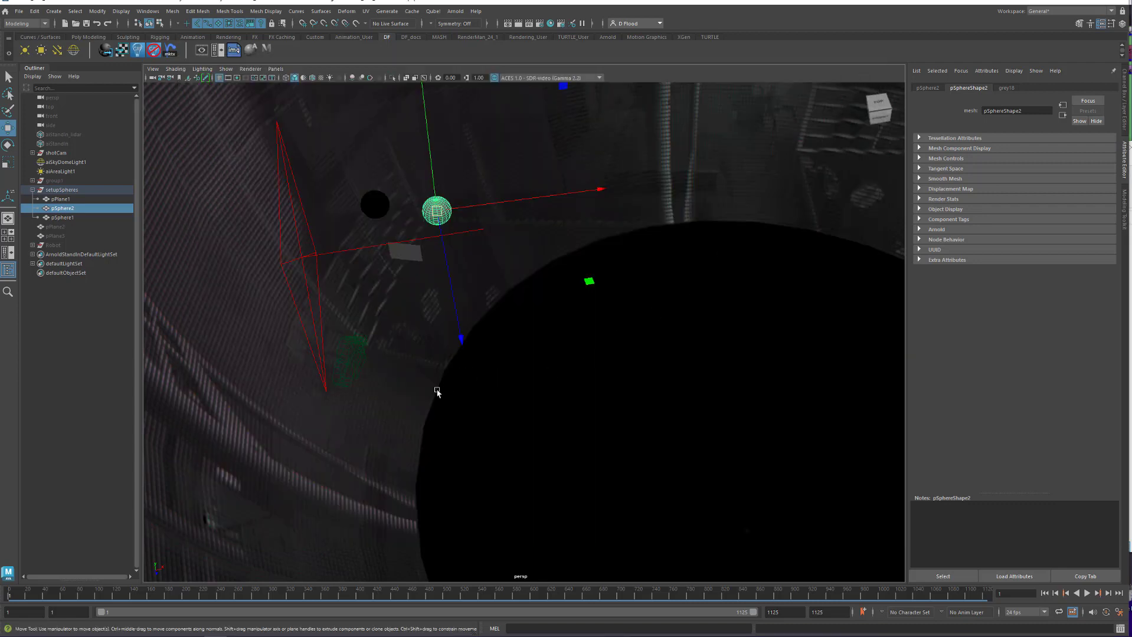
Orbit the dome scene to check aiAreaLight1's placement
drag(437, 392, 379, 386)
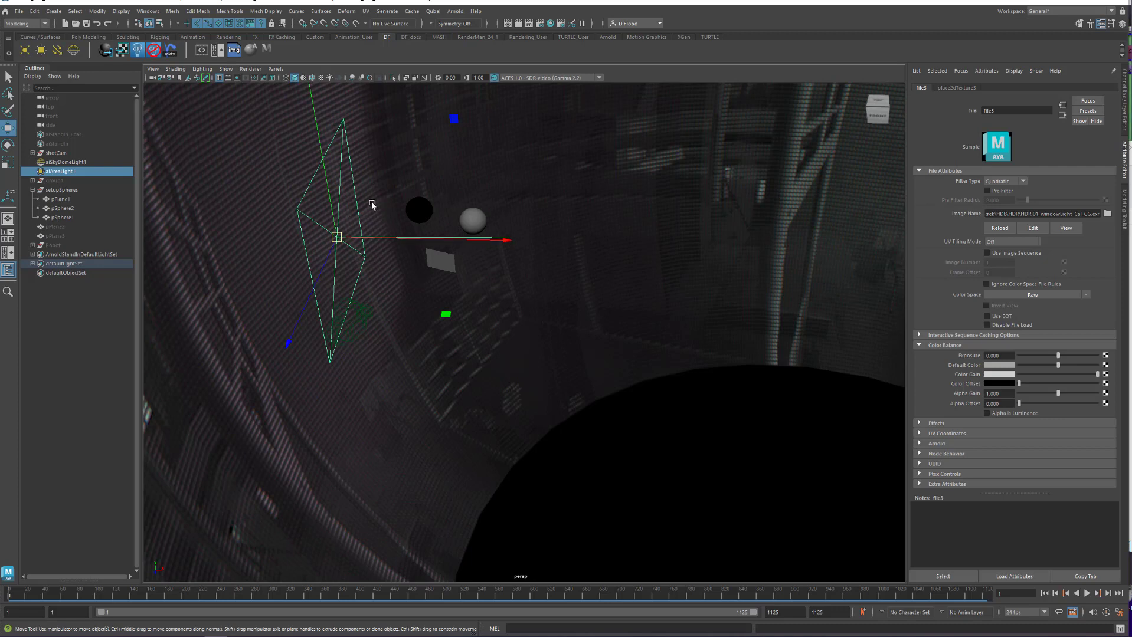
mouse_move(374, 227)
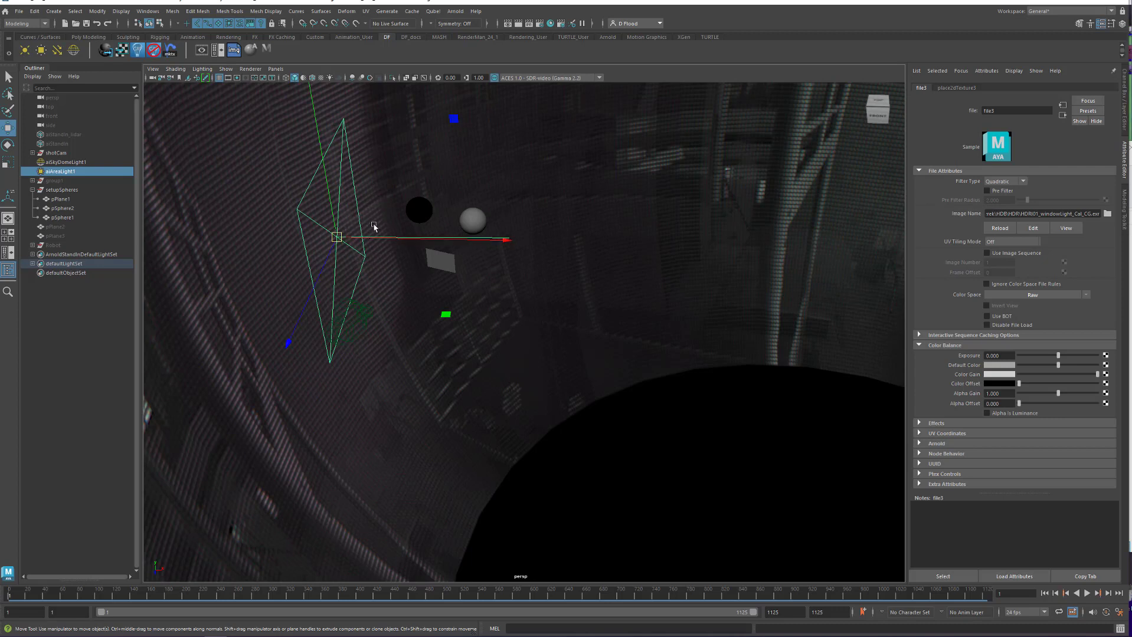
mouse_move(408, 265)
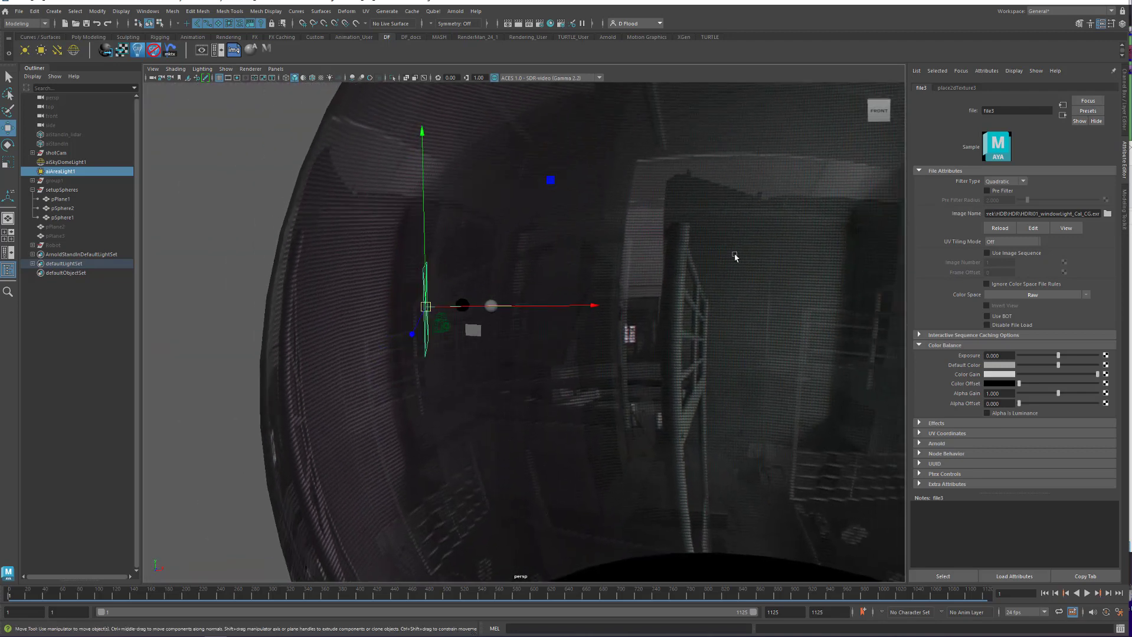
mouse_move(327, 284)
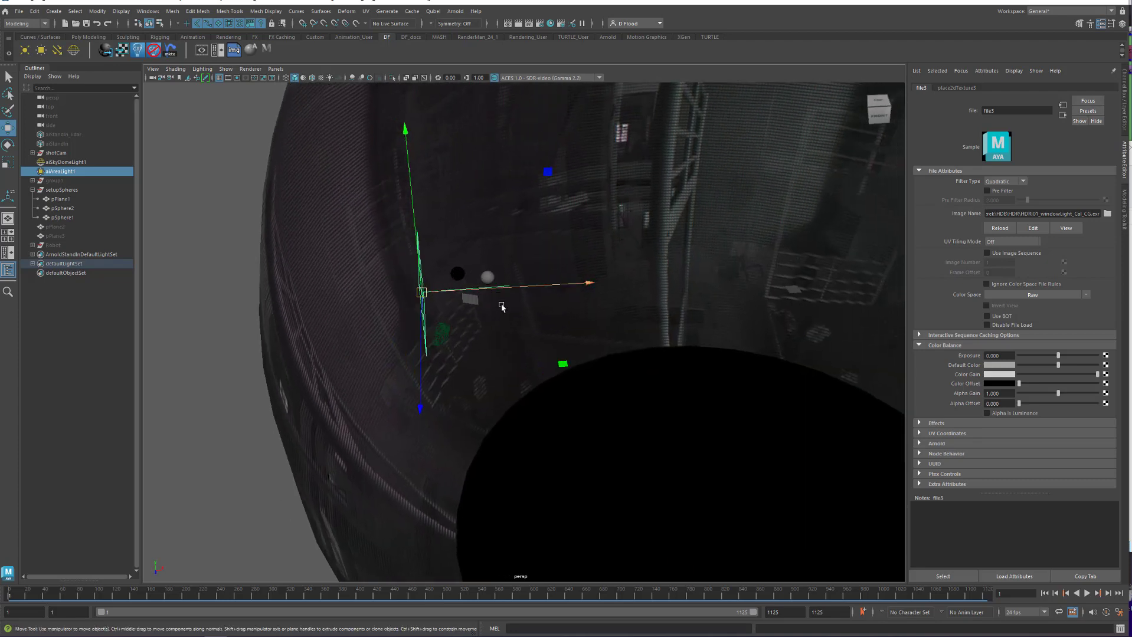
drag(506, 303, 498, 267)
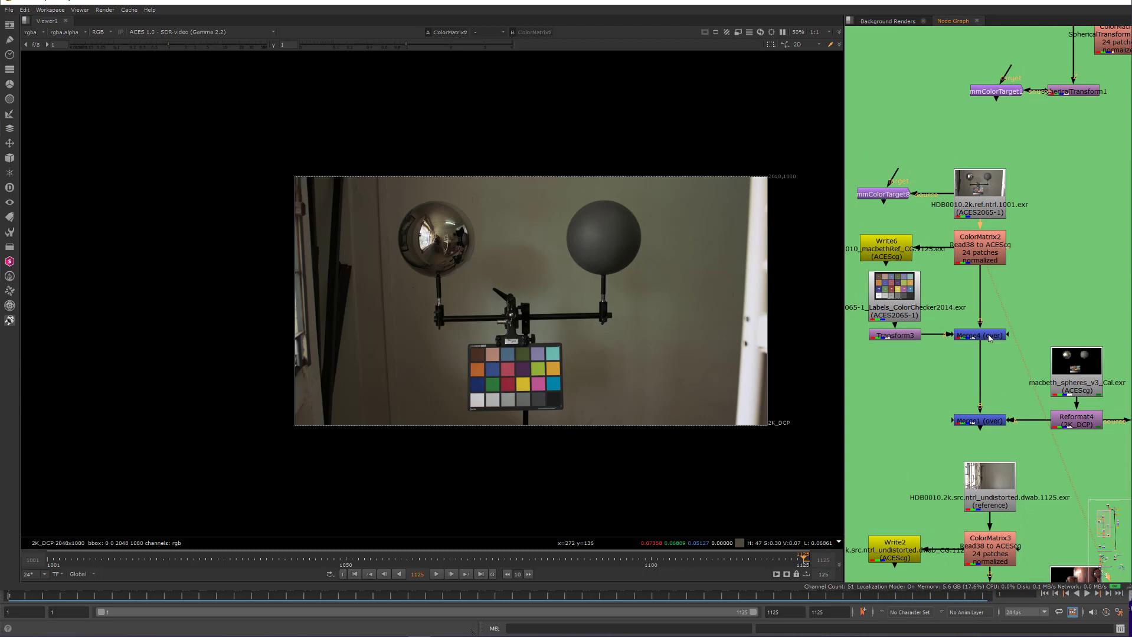
Select and view the Merge4 node overlaying the ColorChecker labels, then disable it
click(980, 335)
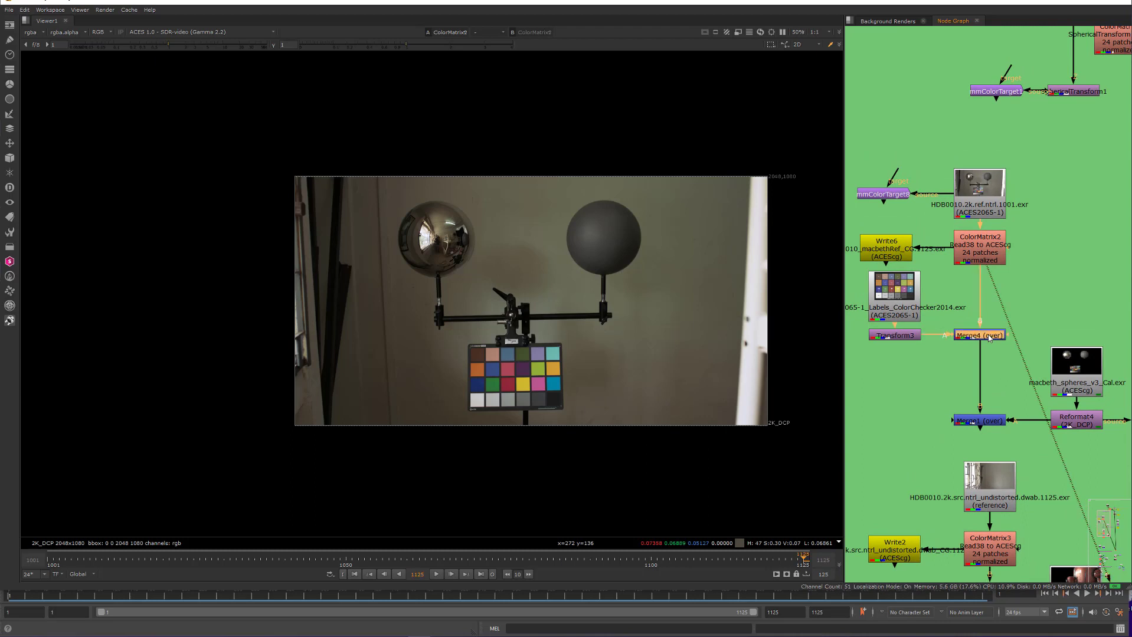
click(978, 335)
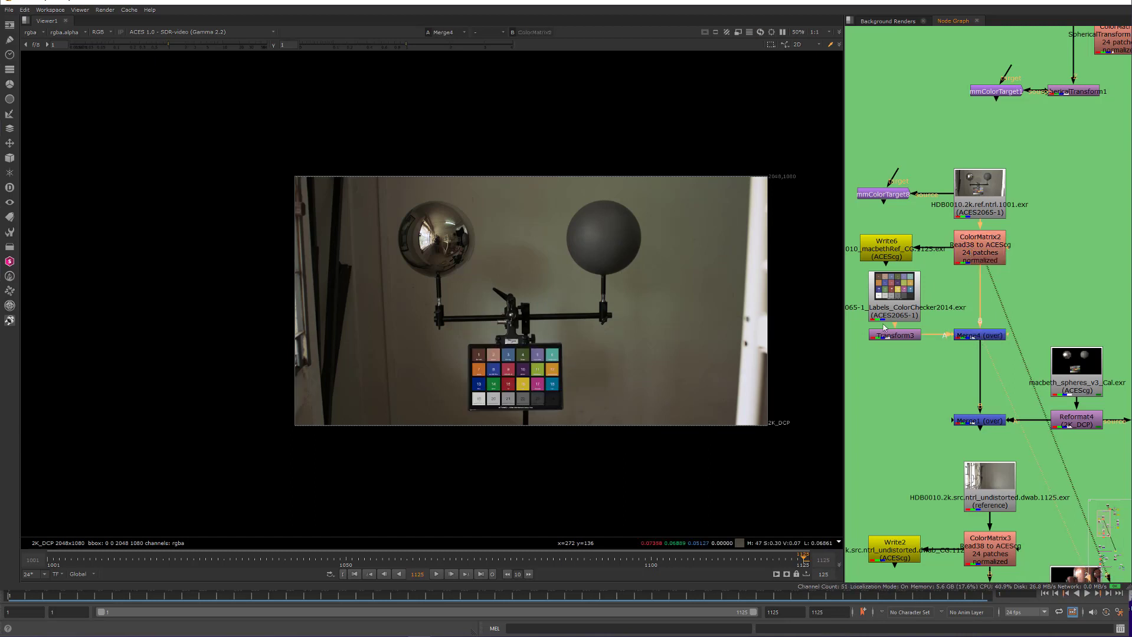
click(979, 336)
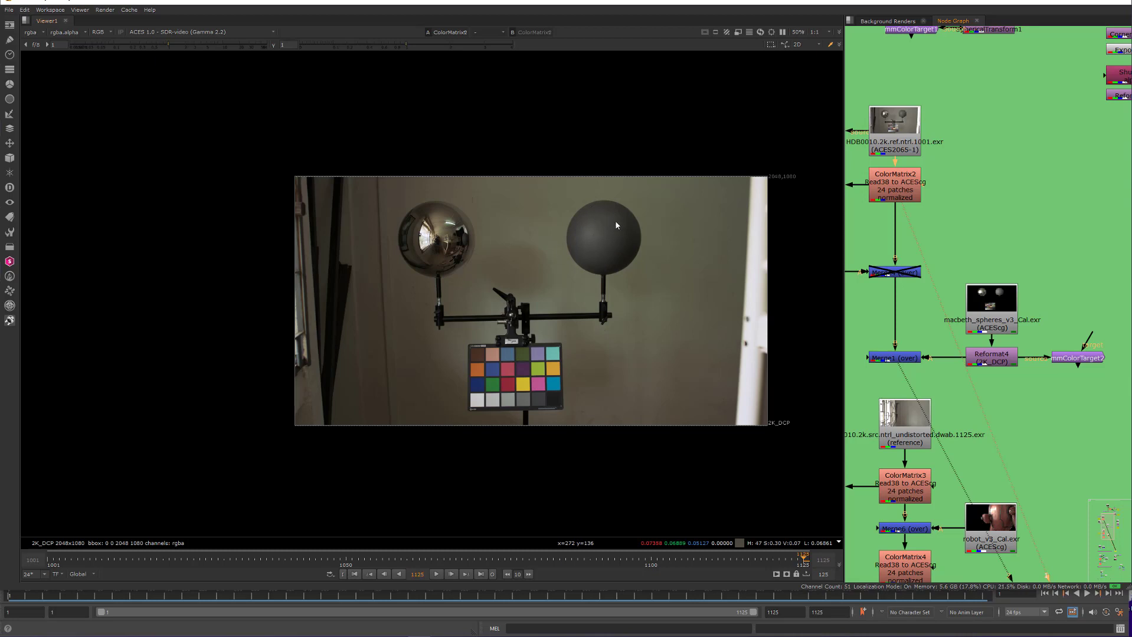
mouse_move(613, 249)
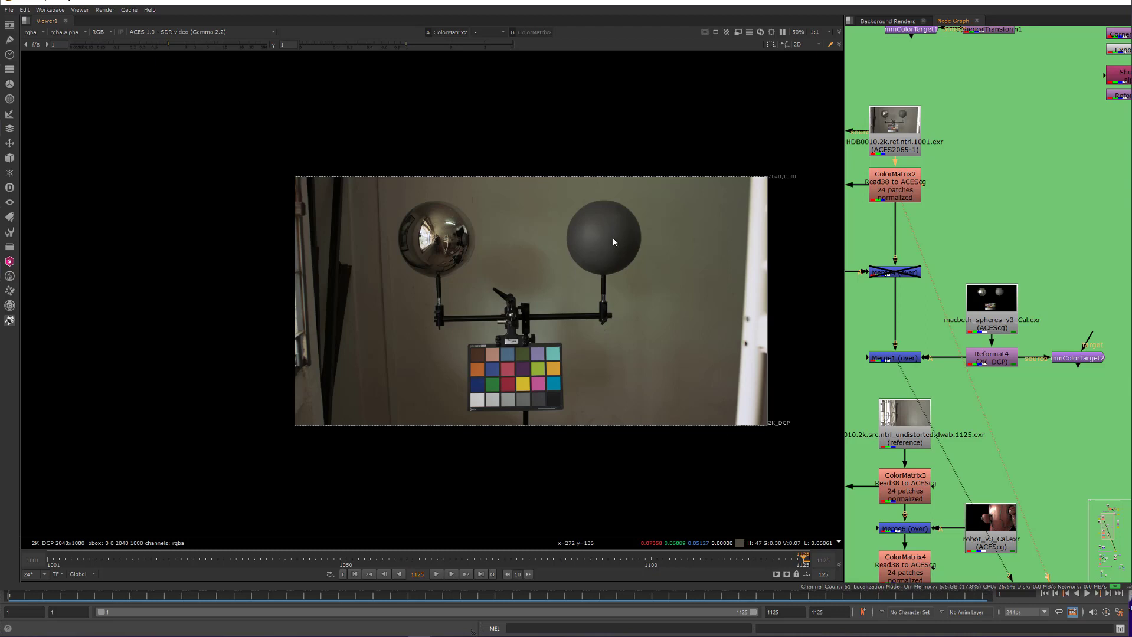
mouse_move(529, 407)
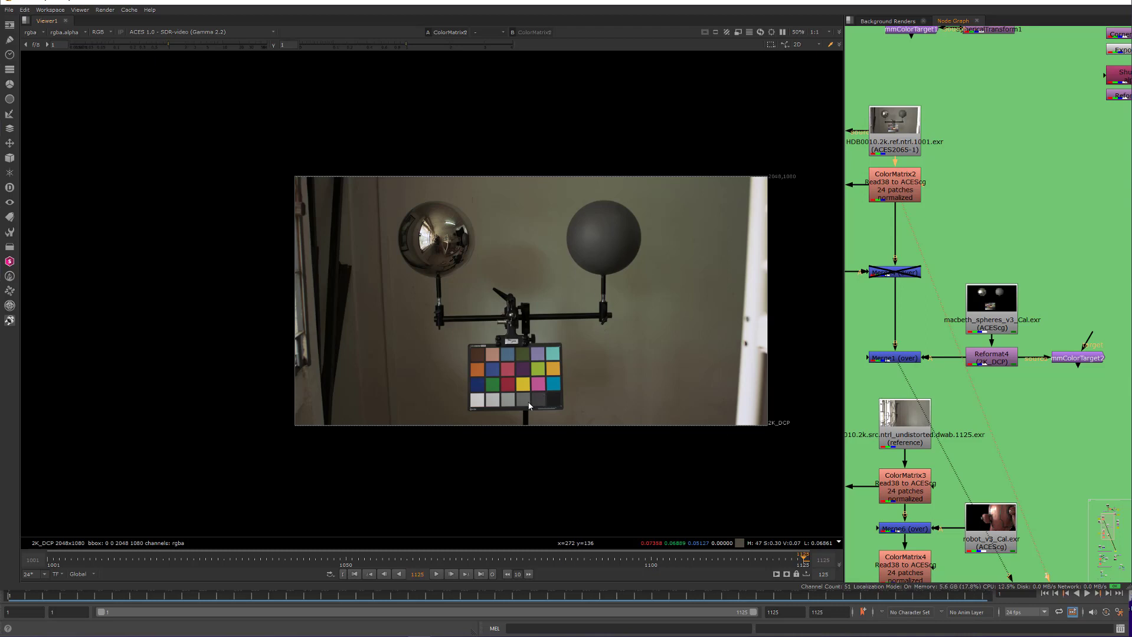
mouse_move(524, 402)
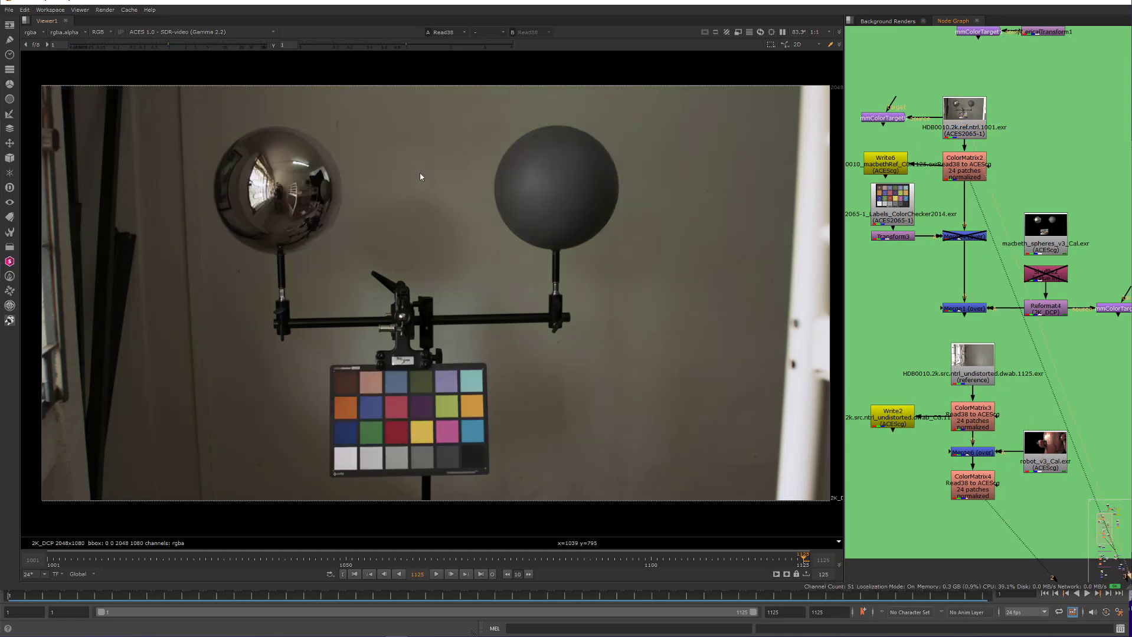
mouse_move(561, 296)
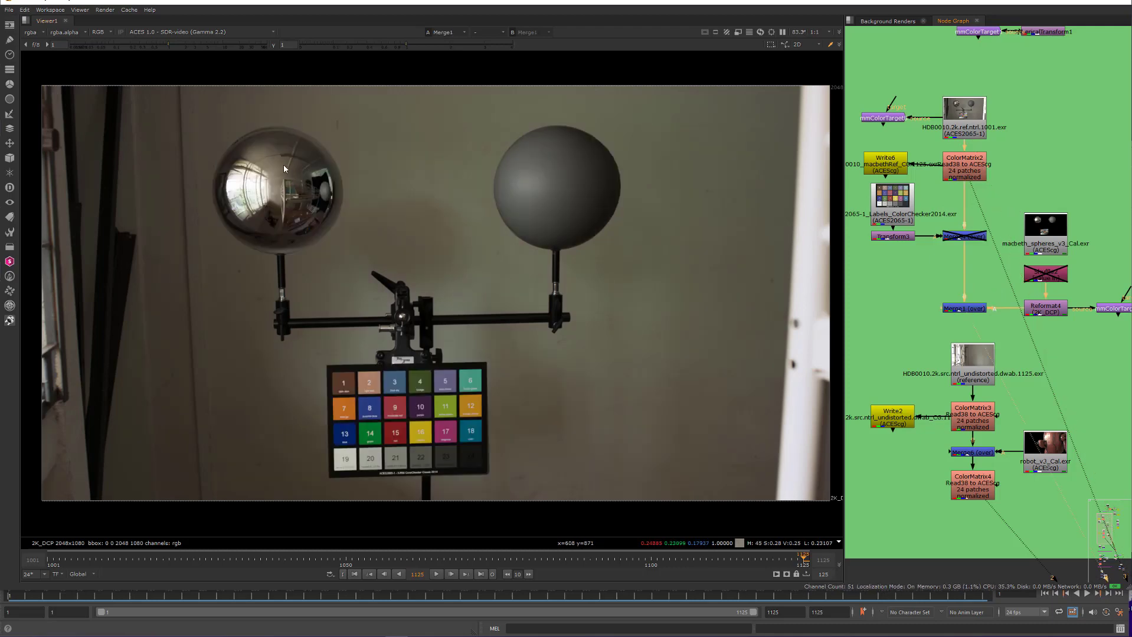
mouse_move(433, 235)
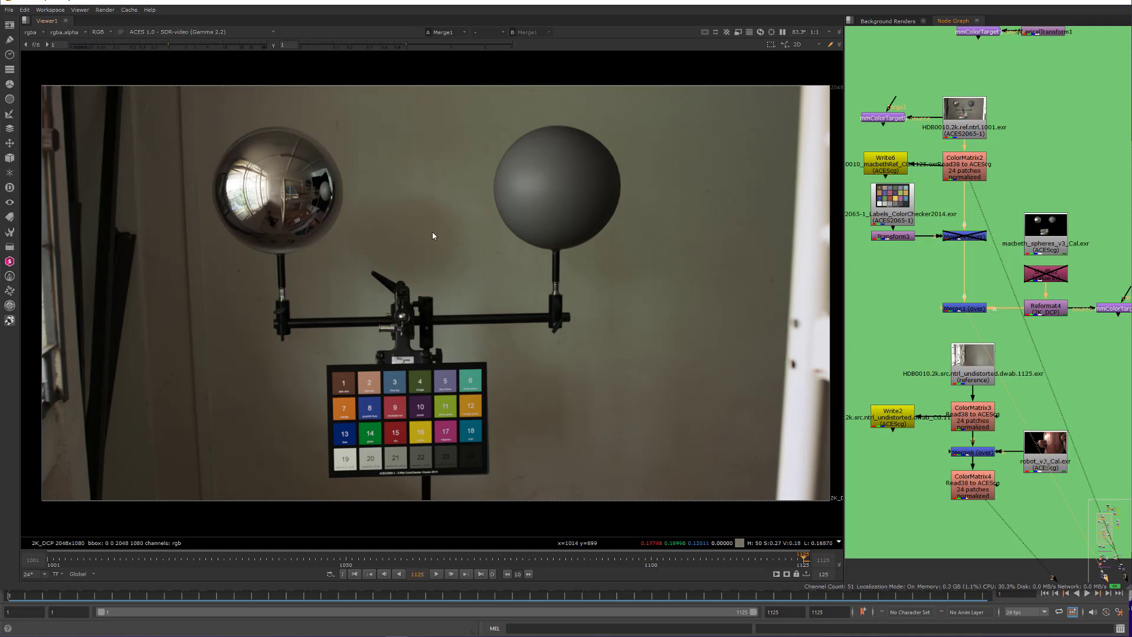
mouse_move(289, 170)
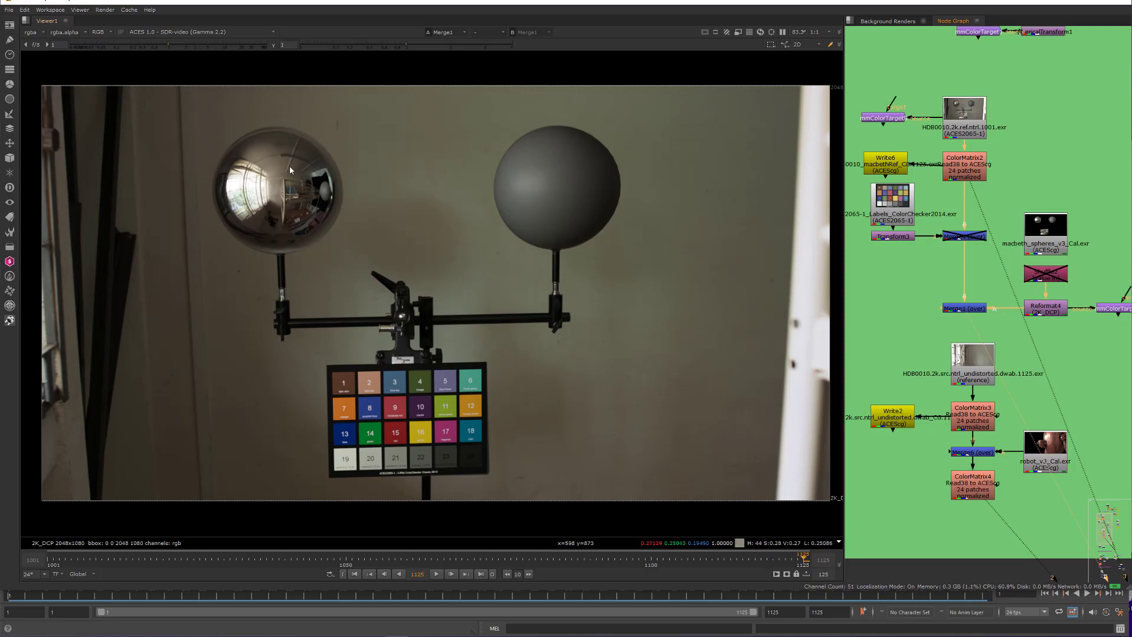
mouse_move(281, 223)
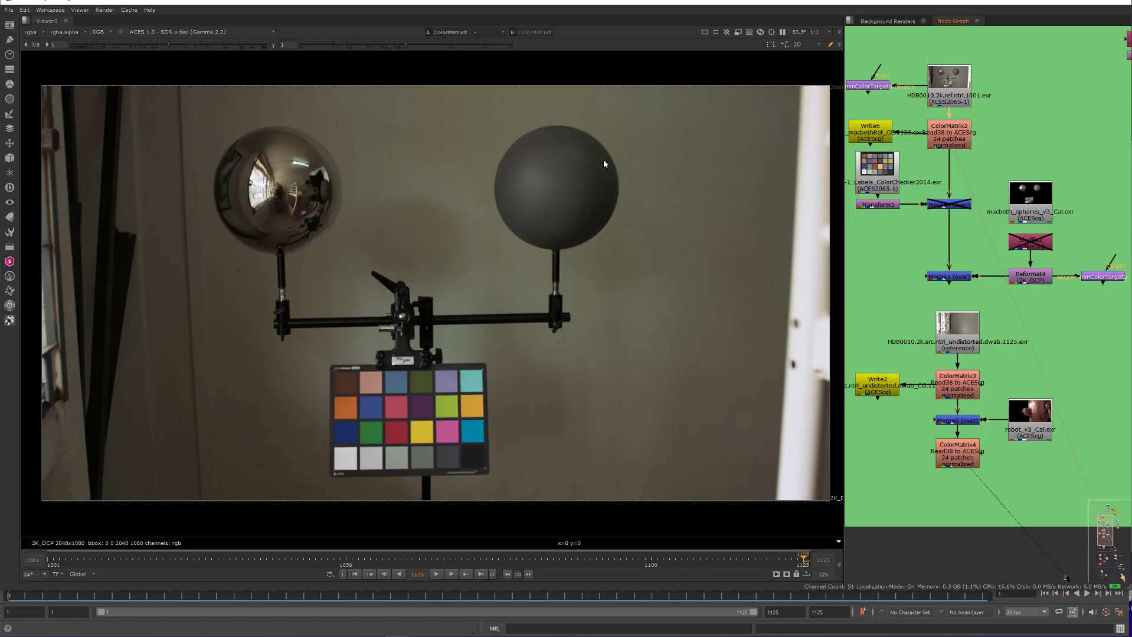
mouse_move(382, 402)
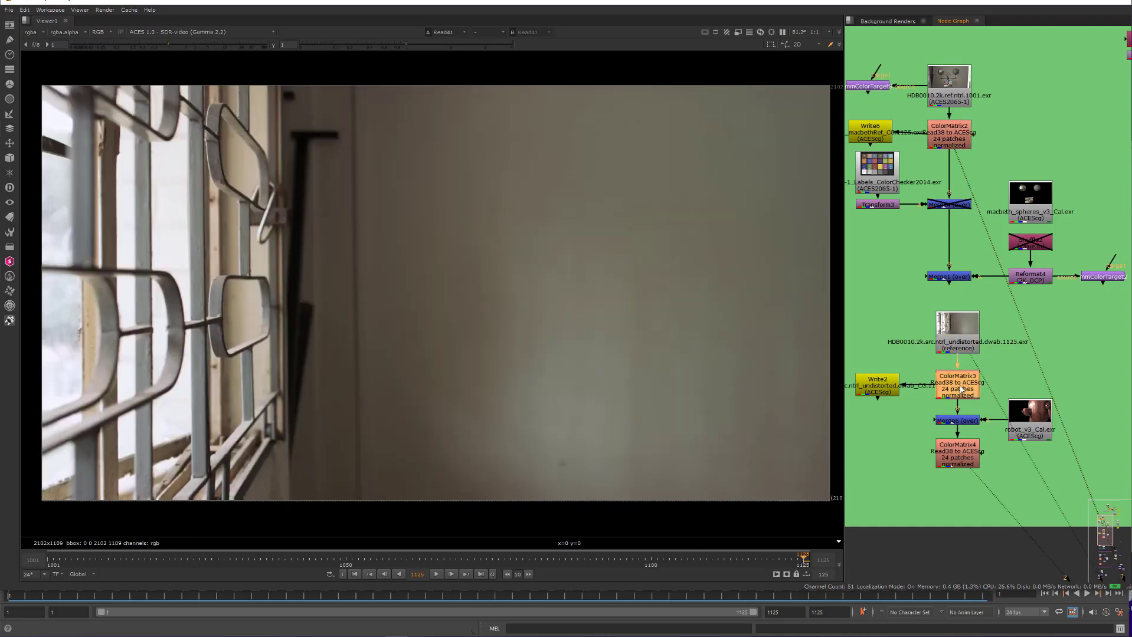
Check ColorMatrix4's invert setting and close it, showing the robot over the window plate
click(956, 383)
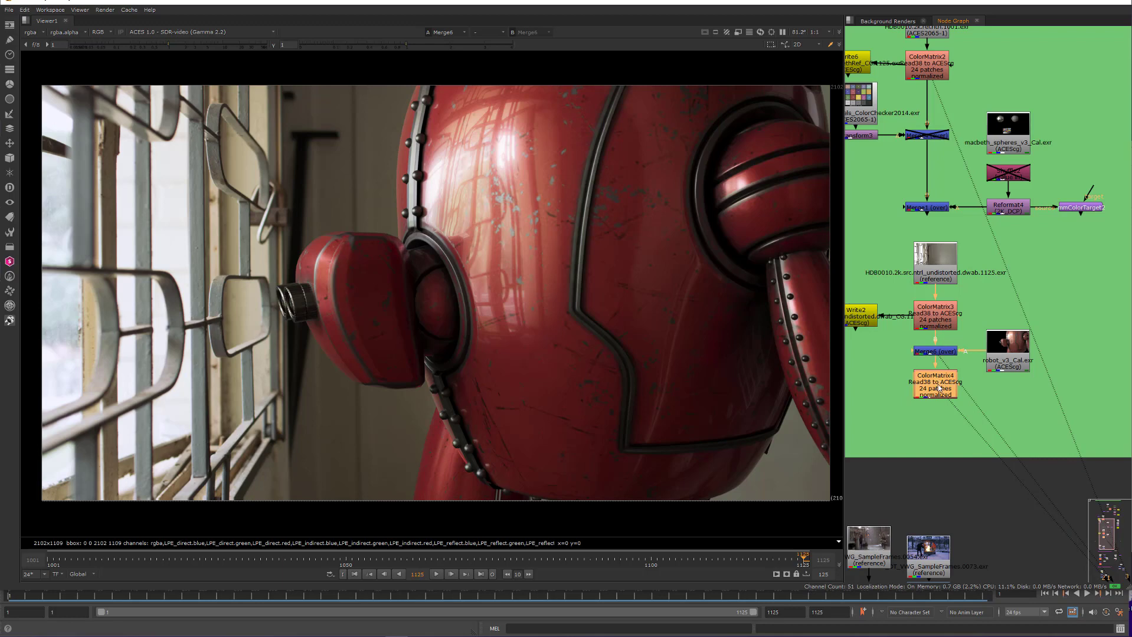
double_click(934, 383)
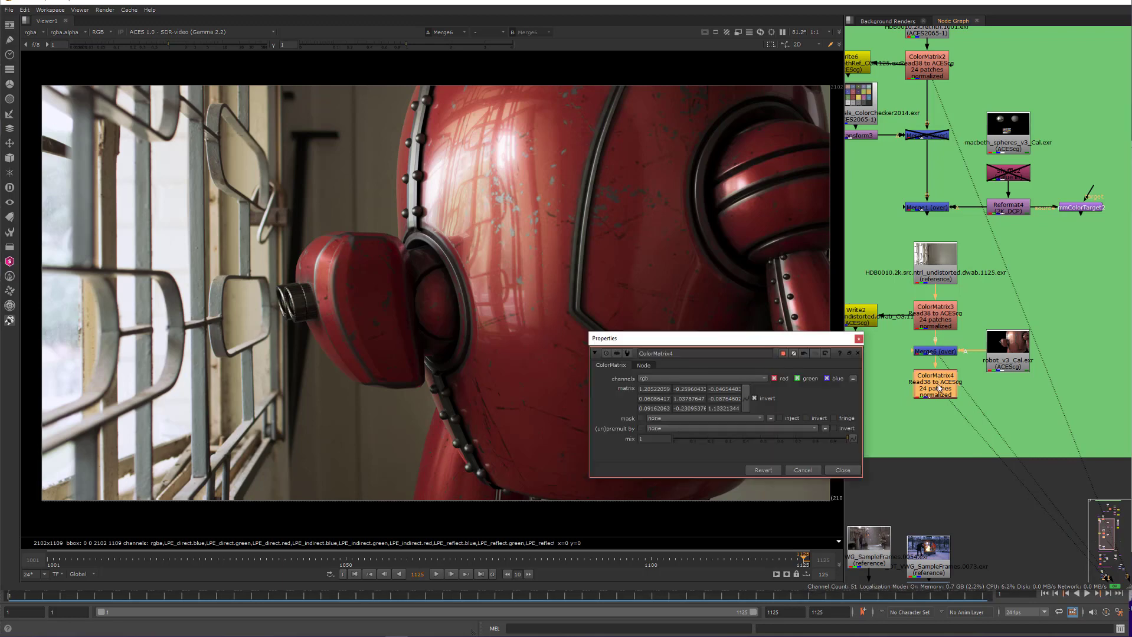
click(840, 470)
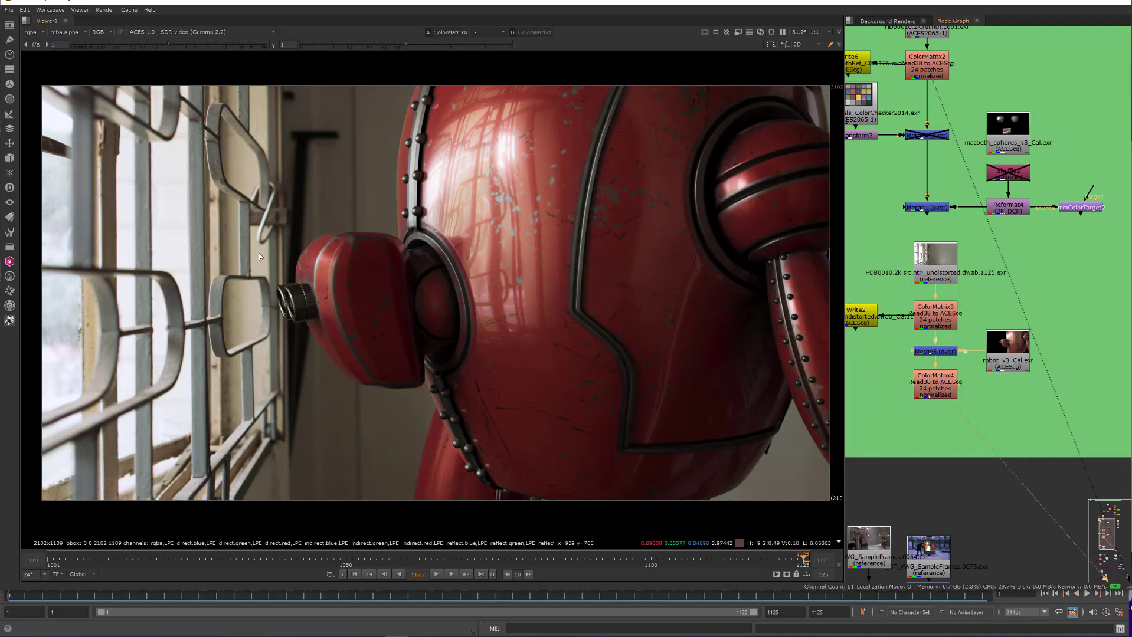
mouse_move(532, 279)
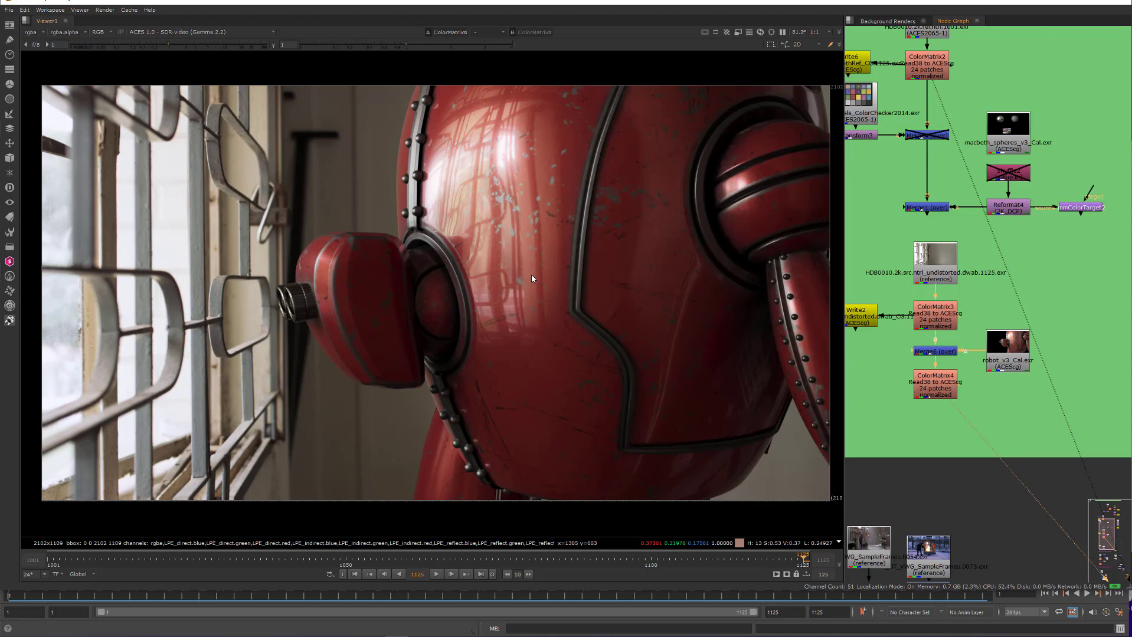
mouse_move(636, 306)
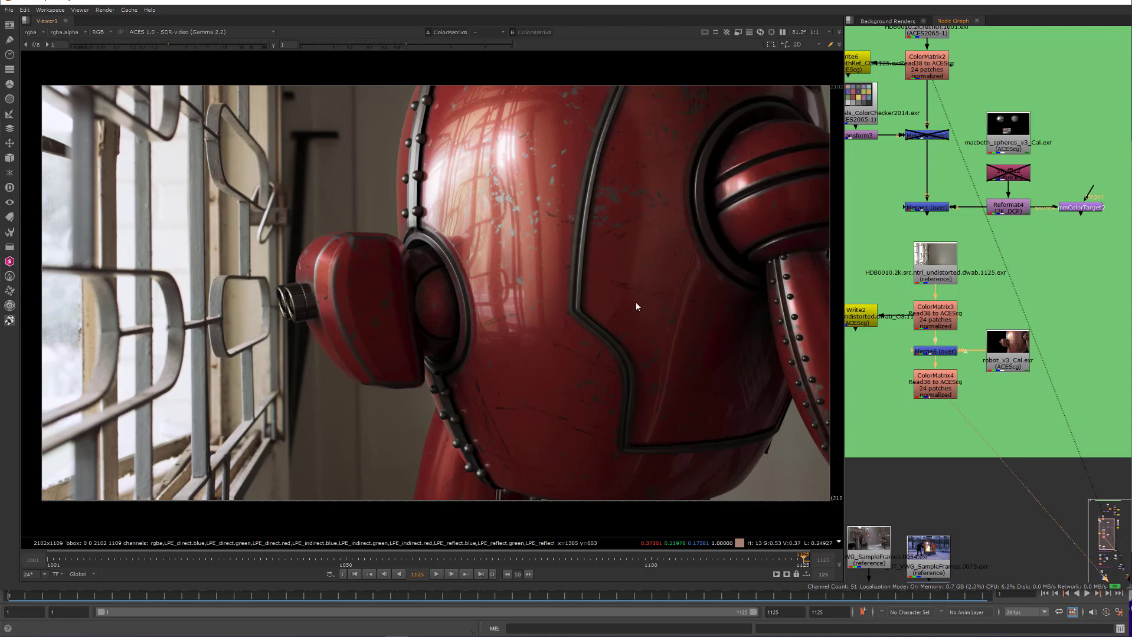